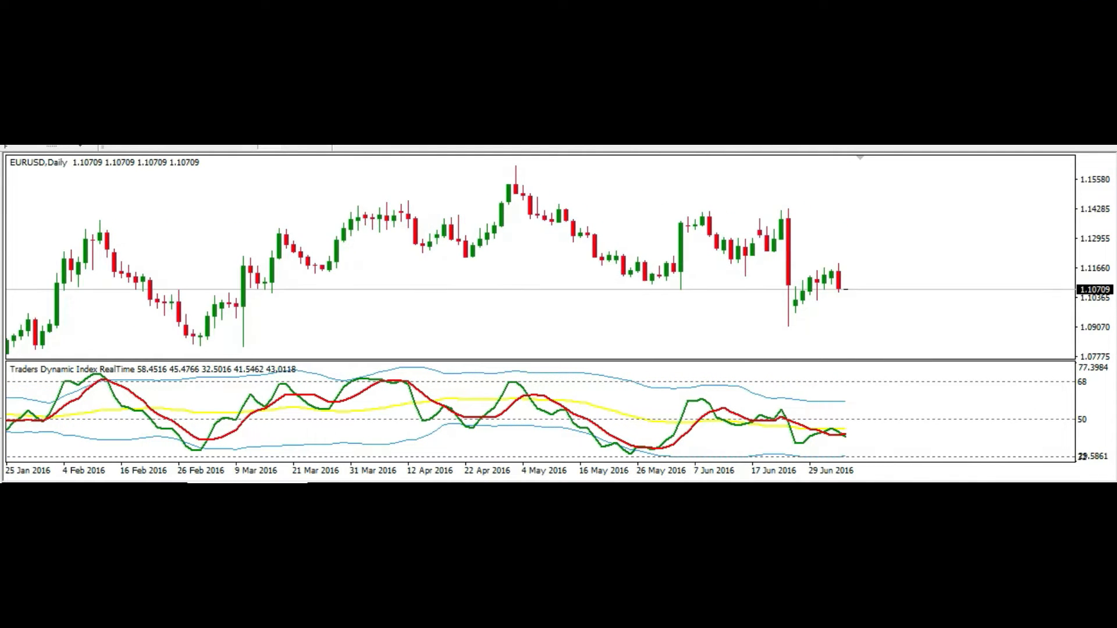
Step: Scroll the EURUSD D1 chart to the right to view recent price history
{"action": "scroll", "scroll_direction": "right", "scroll_amount": 3}
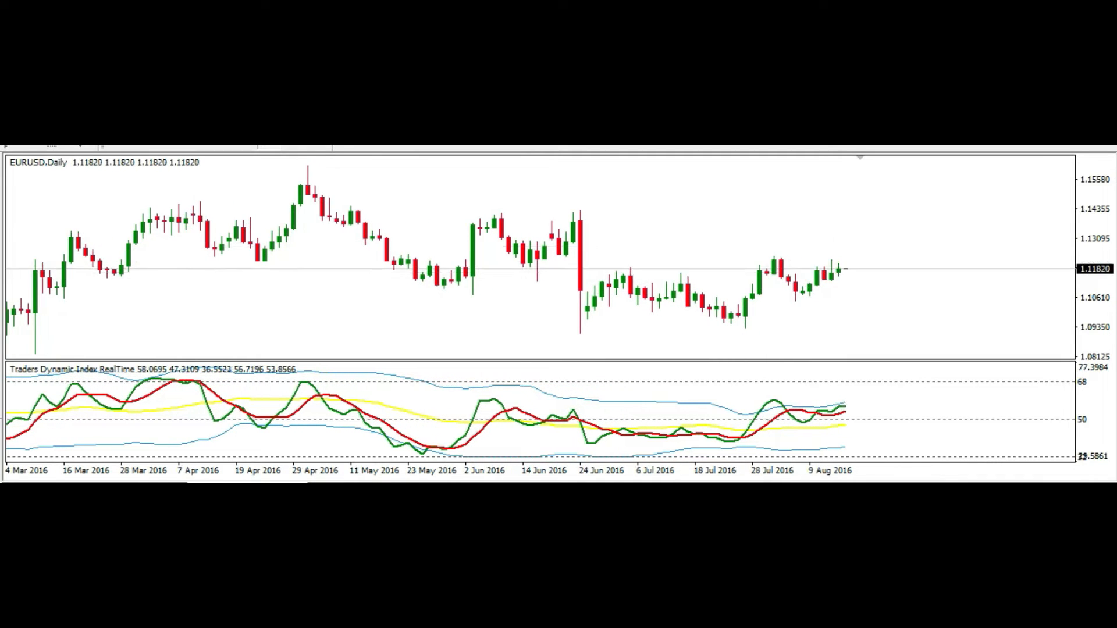
{"action": "scroll", "scroll_direction": "right", "scroll_amount": 3}
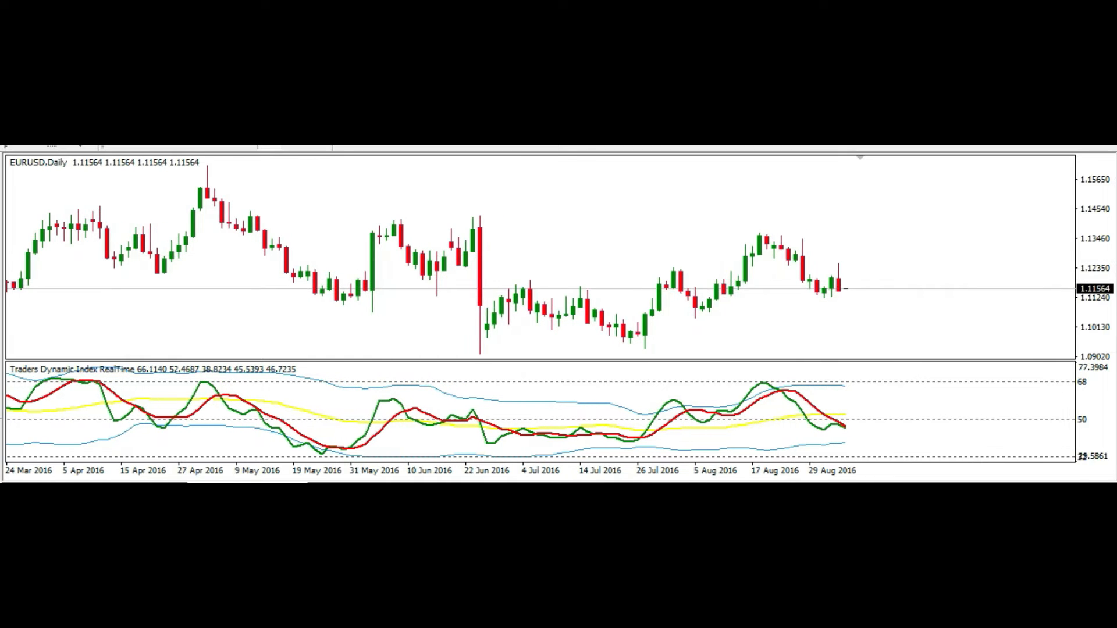
{"action": "scroll", "scroll_direction": "right", "scroll_amount": 3}
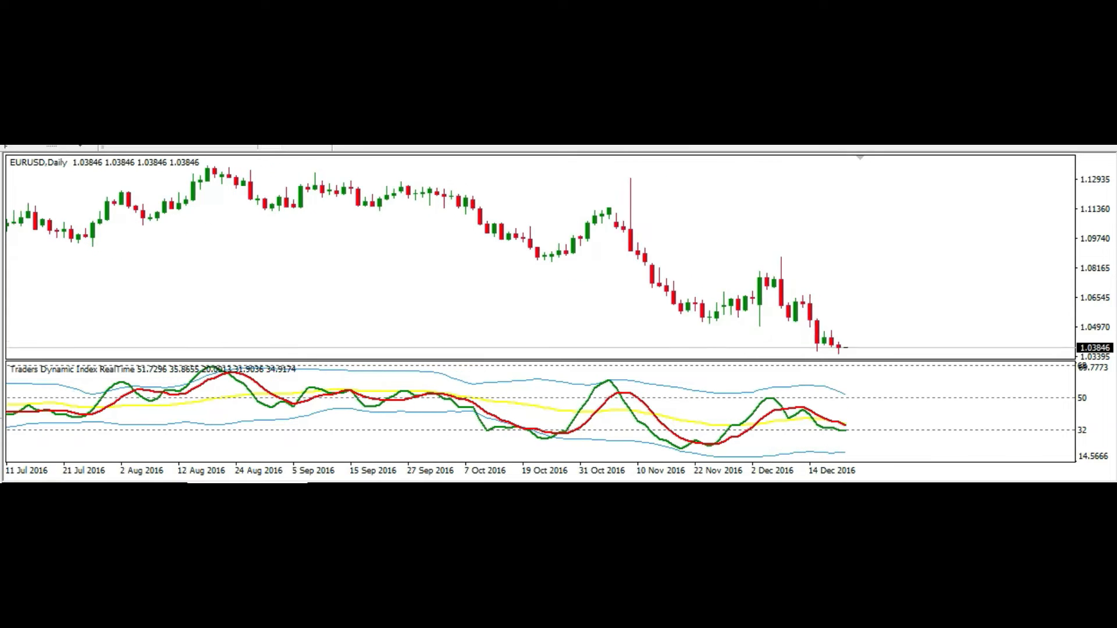
{"action": "scroll", "scroll_direction": "right", "scroll_amount": 3}
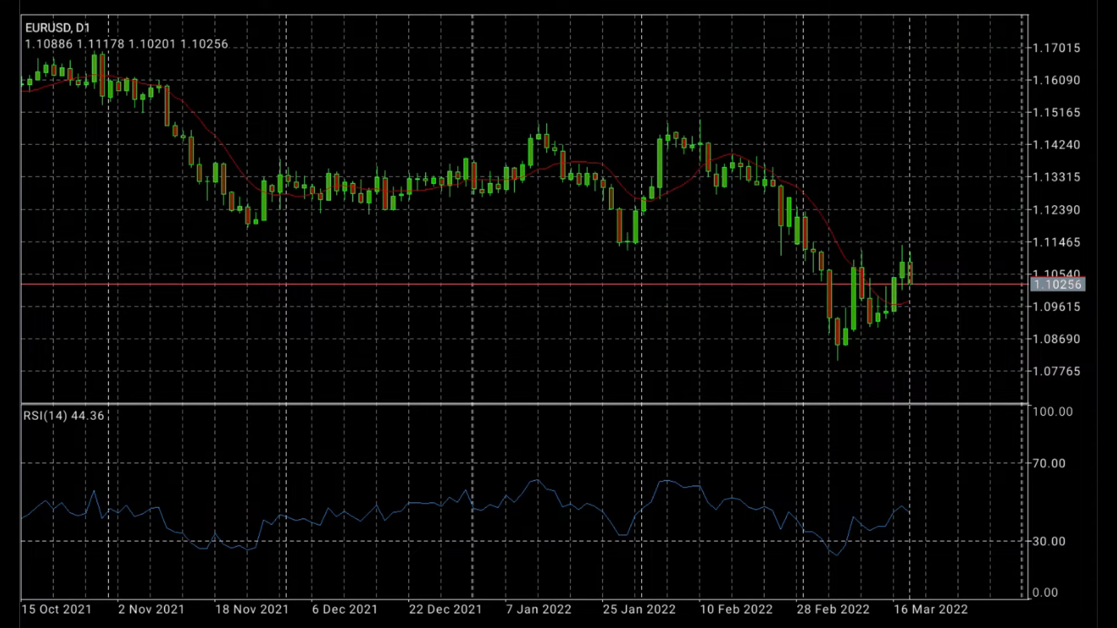
{"action": "mouse_move", "coordinate": [237, 327]}
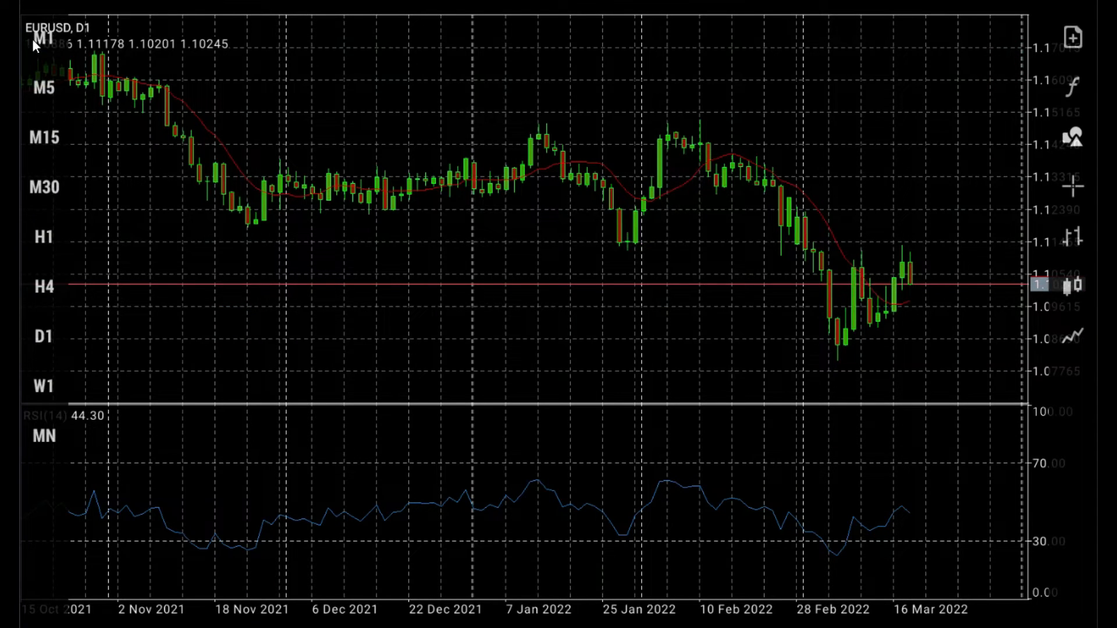
{"action": "mouse_move", "coordinate": [41, 196]}
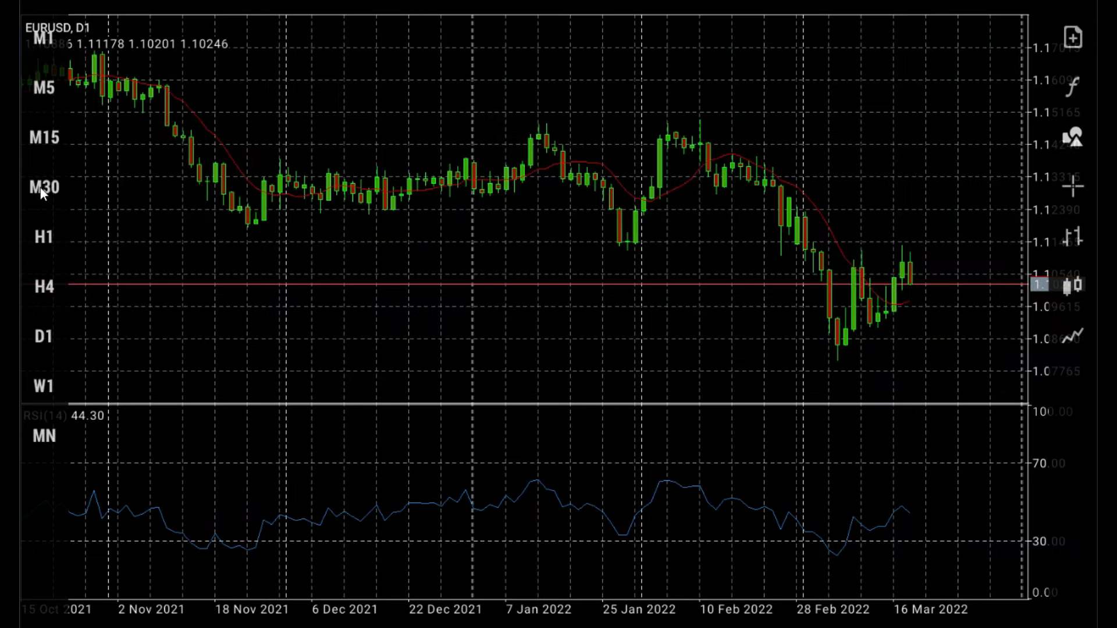
{"action": "mouse_move", "coordinate": [48, 76]}
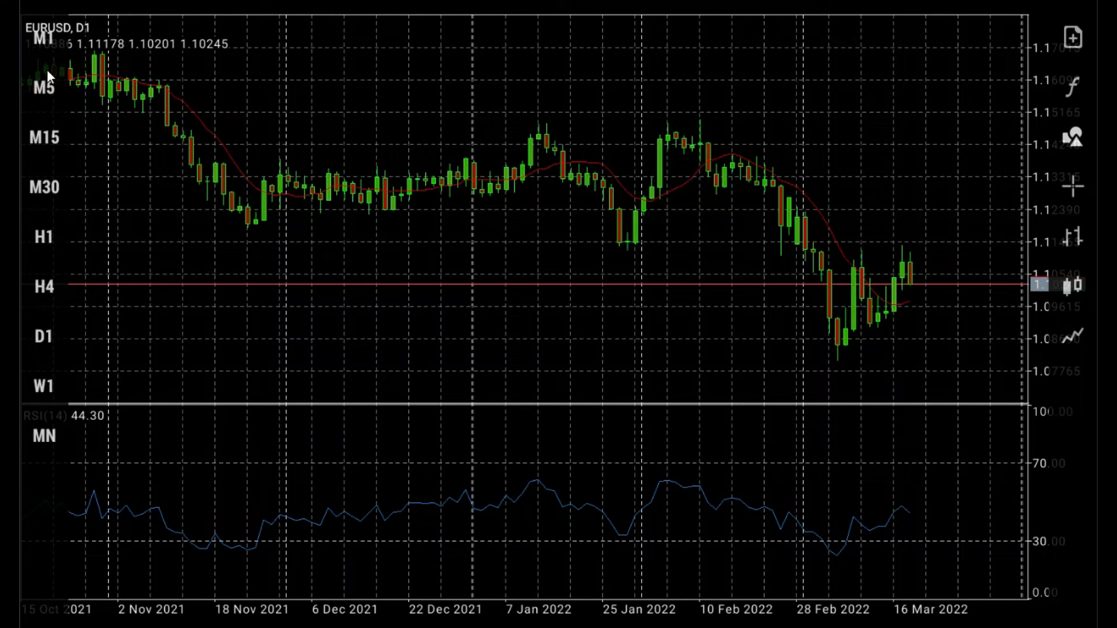
{"action": "mouse_move", "coordinate": [1058, 231]}
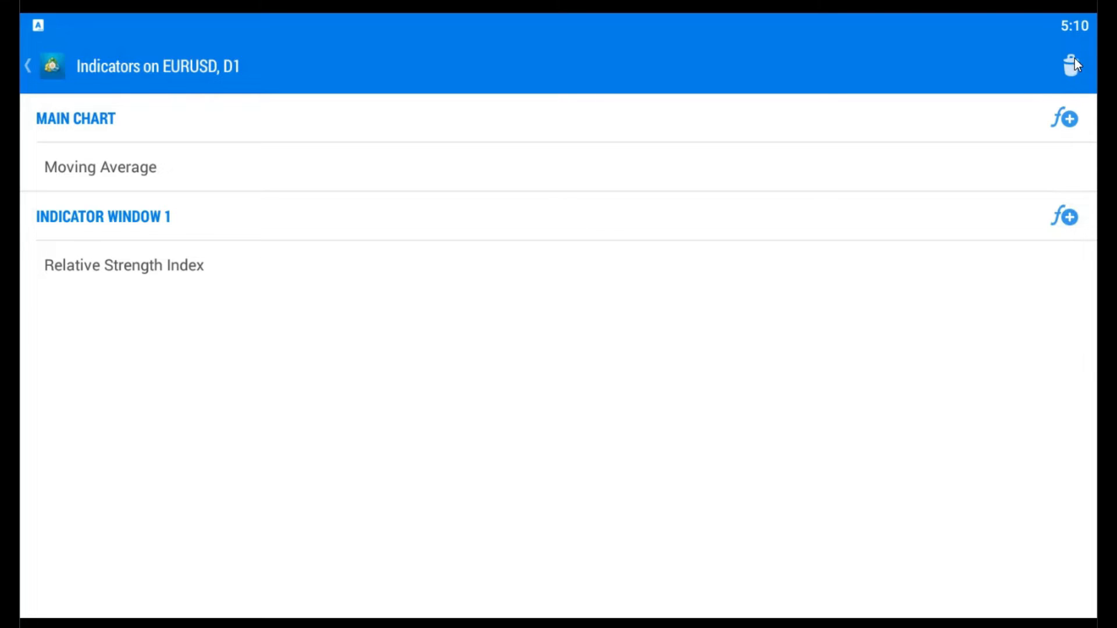
Step: Remove the Moving Average from the EURUSD D1 chart
{"action": "left_click", "coordinate": [1071, 65]}
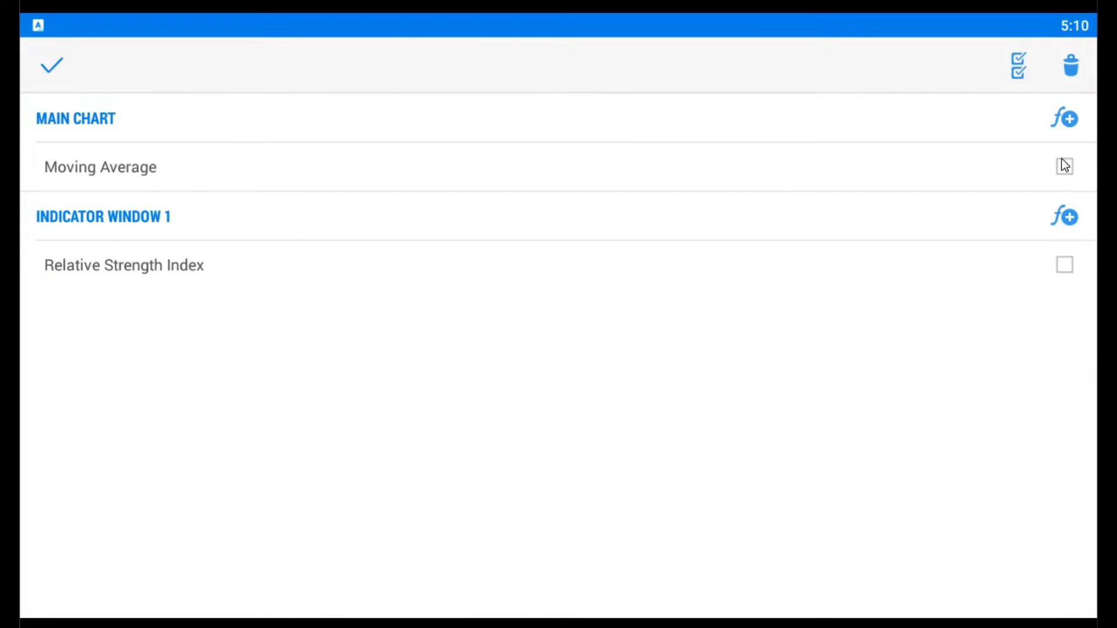
{"action": "left_click", "coordinate": [1064, 264]}
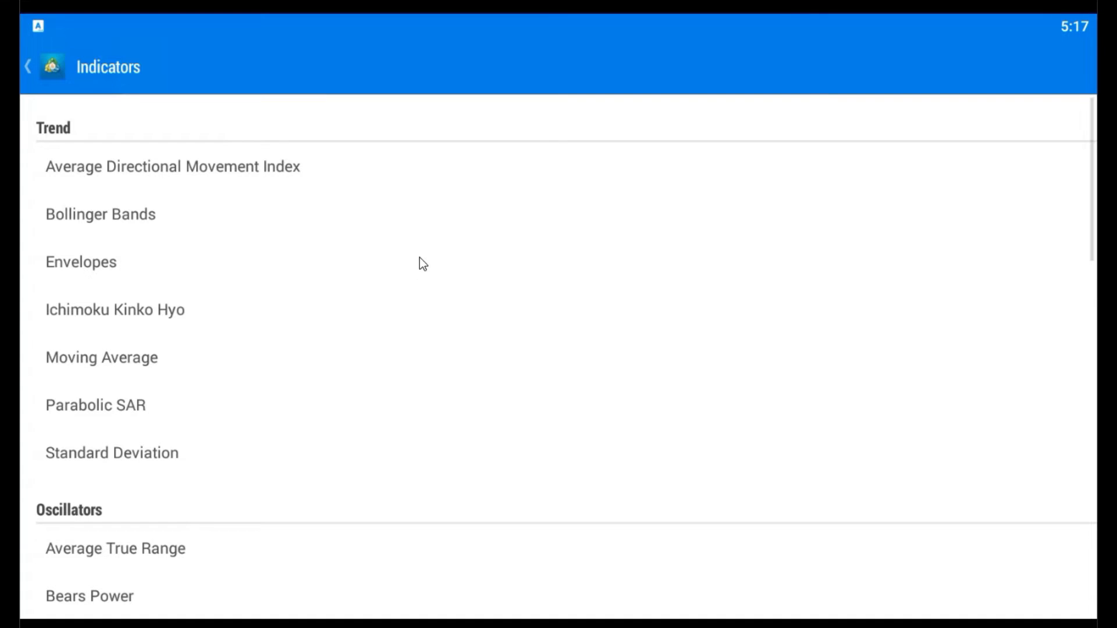
{"action": "scroll", "scroll_direction": "down", "scroll_amount": 3}
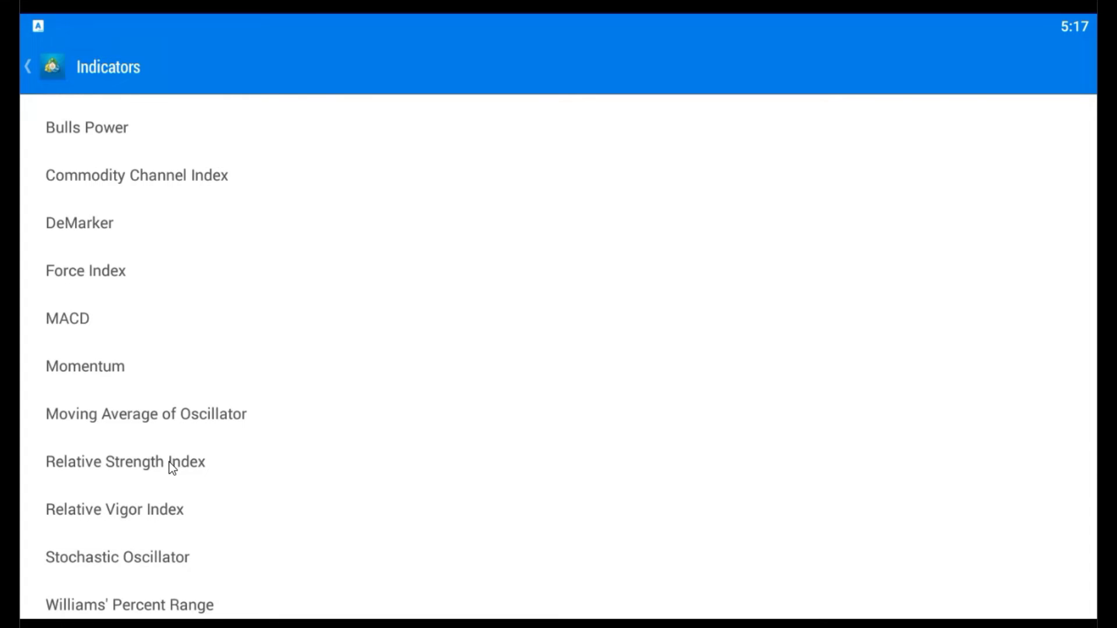
Step: Add Relative Strength Index with period 13 and a black line
{"action": "left_click", "coordinate": [124, 461]}
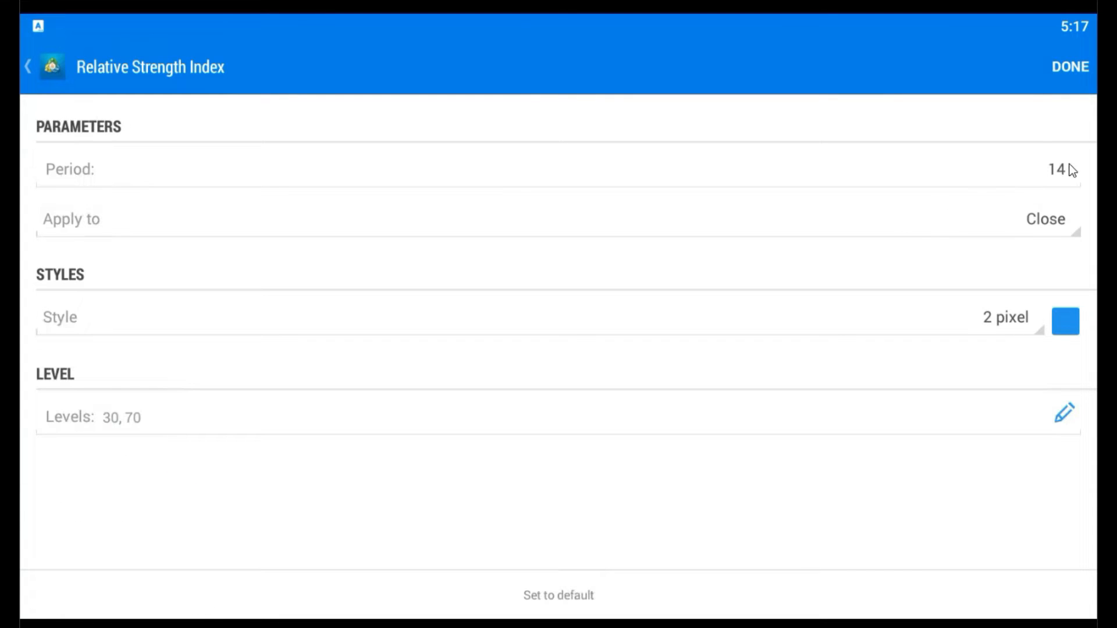
{"action": "left_click", "coordinate": [1057, 169]}
{"action": "type", "text": "13"}
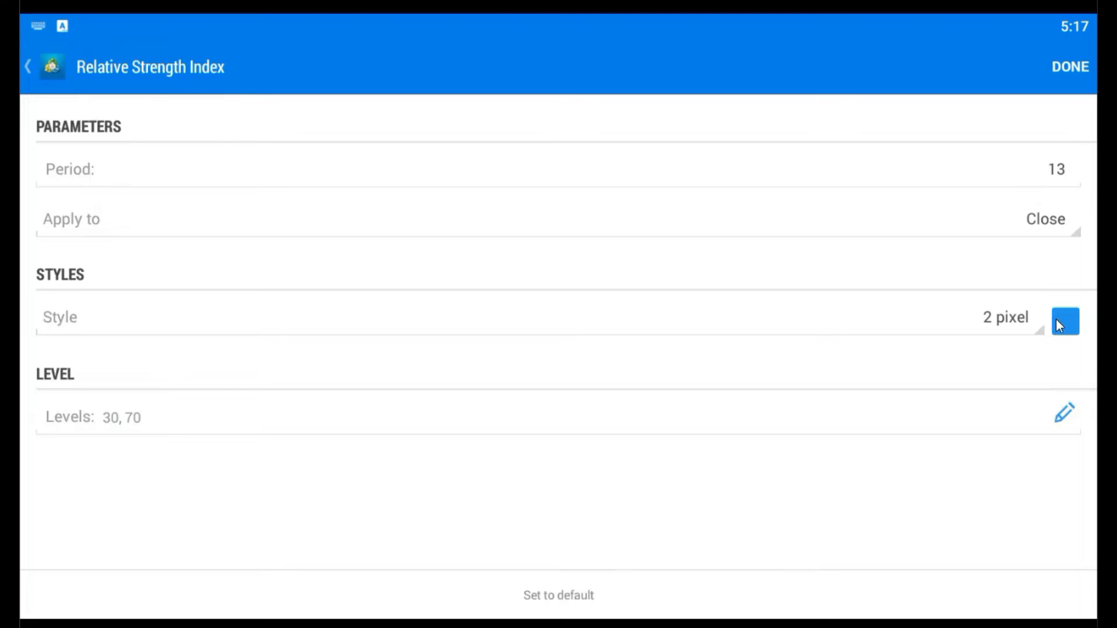
{"action": "left_click", "coordinate": [1064, 321]}
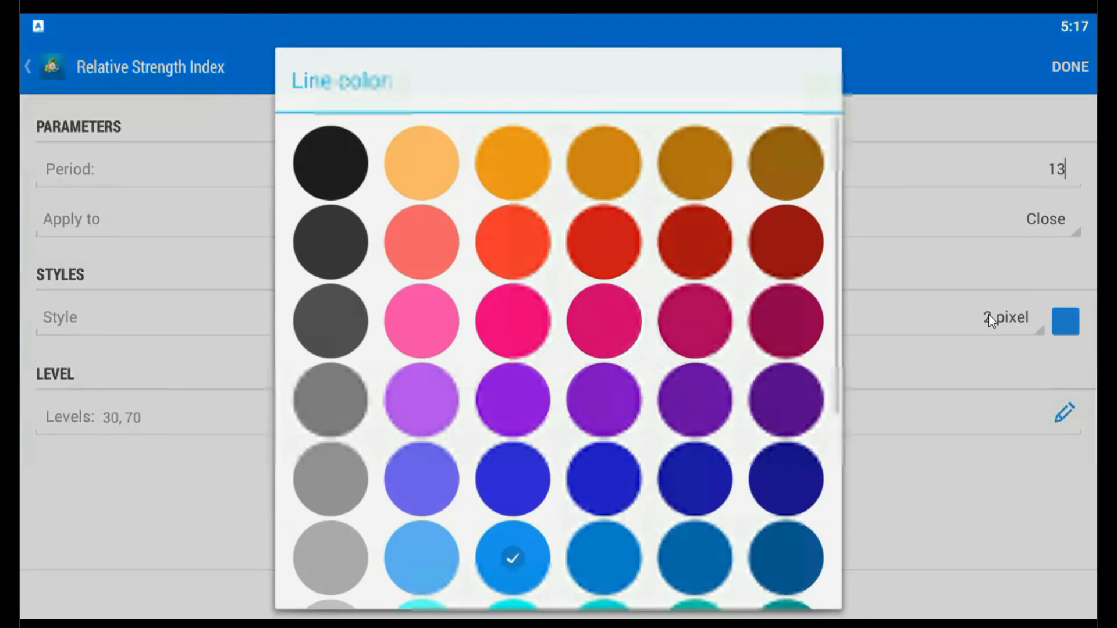
{"action": "left_click", "coordinate": [329, 162]}
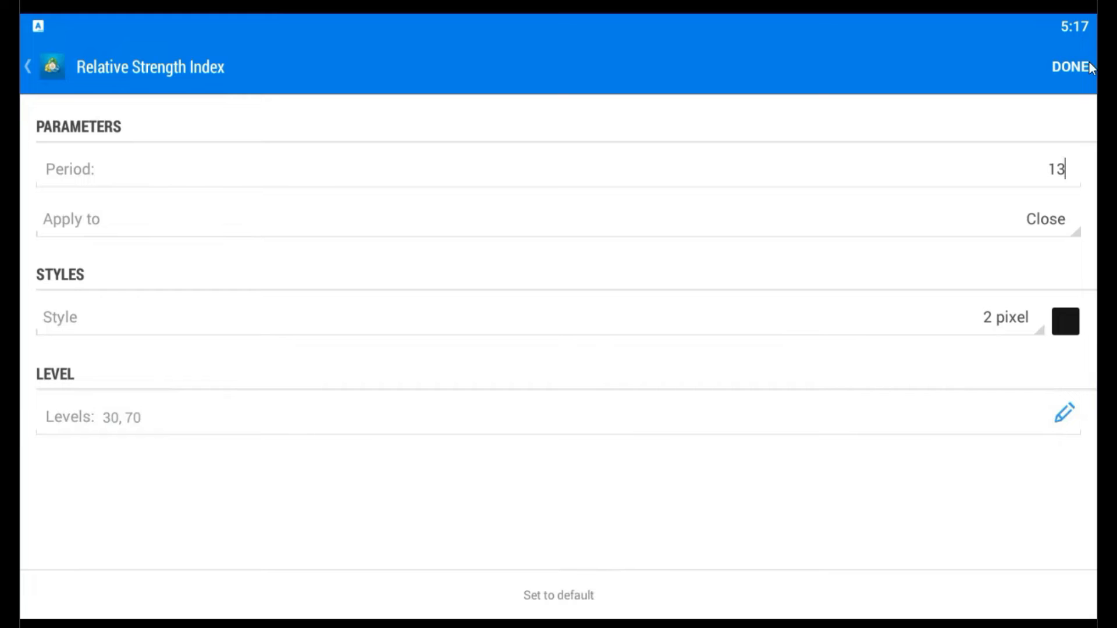
{"action": "left_click", "coordinate": [1071, 66]}
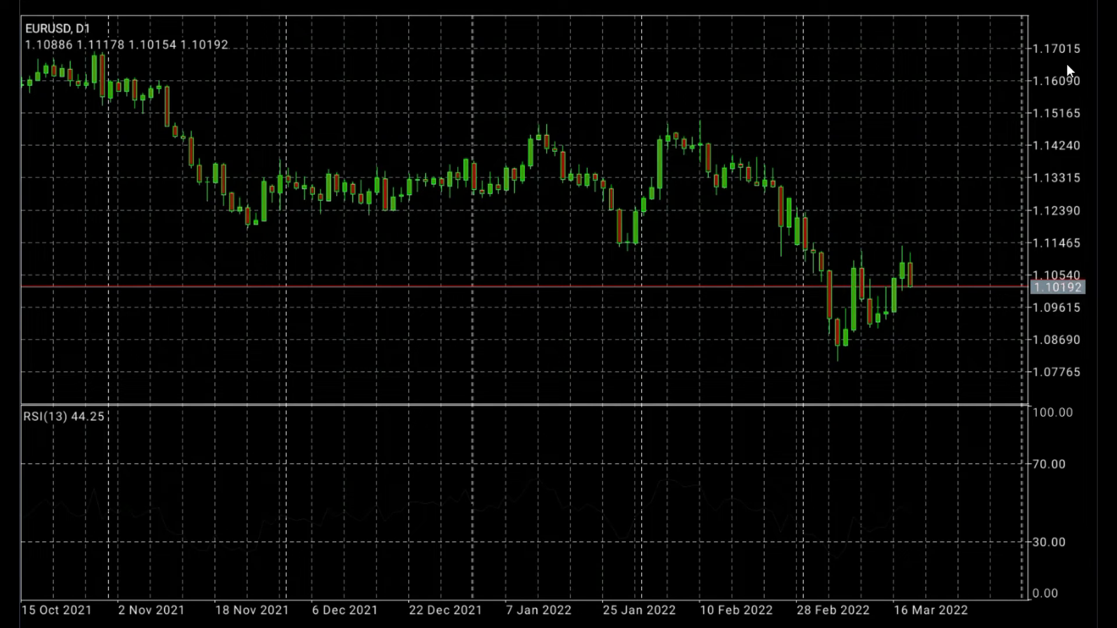
{"action": "mouse_move", "coordinate": [1076, 11]}
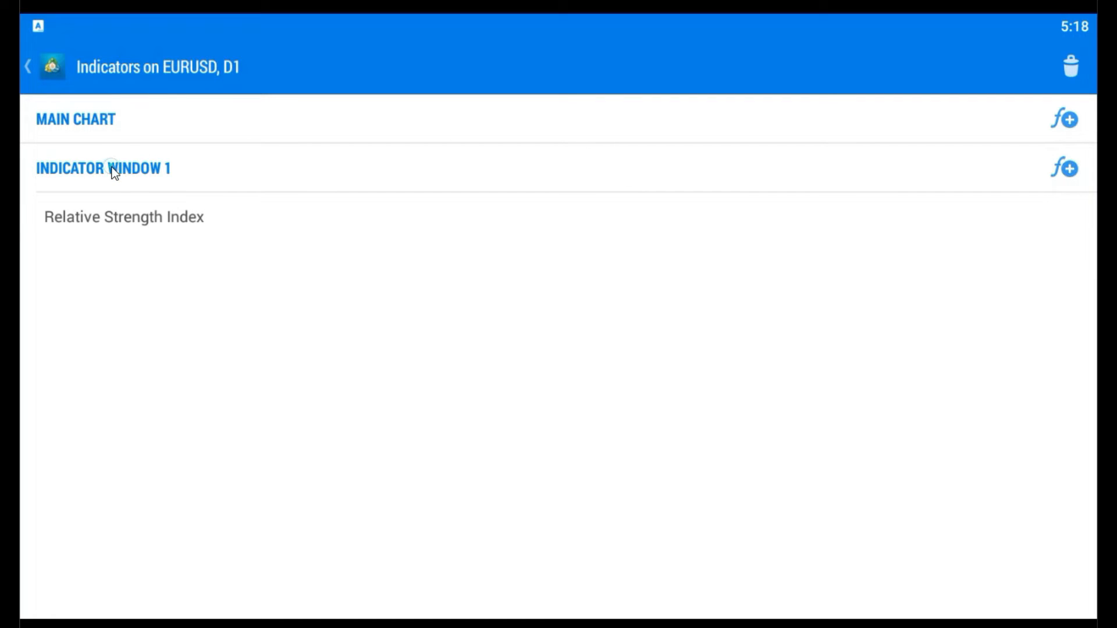
{"action": "mouse_move", "coordinate": [390, 223]}
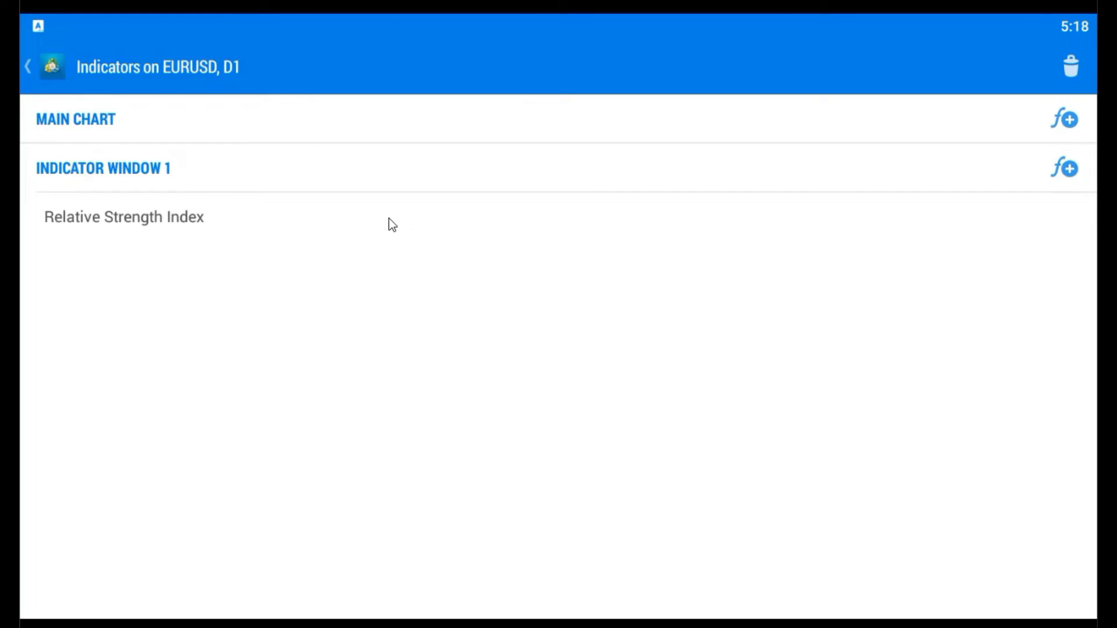
Step: Add a Moving Average to the RSI window with period 2
{"action": "left_click", "coordinate": [1063, 168]}
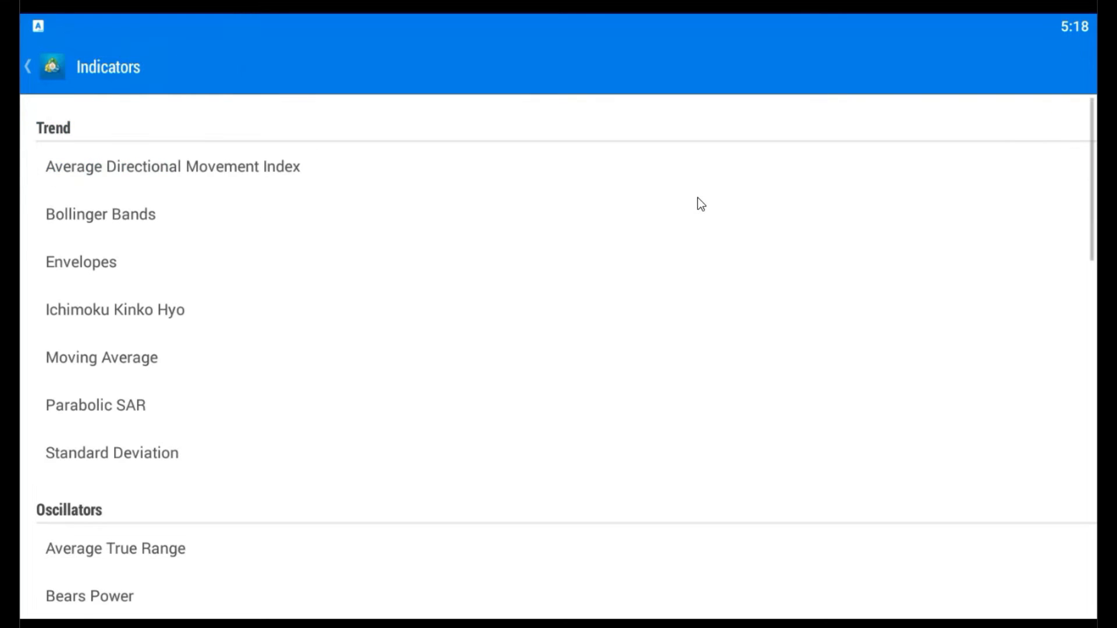
{"action": "scroll", "scroll_direction": "down", "scroll_amount": 3}
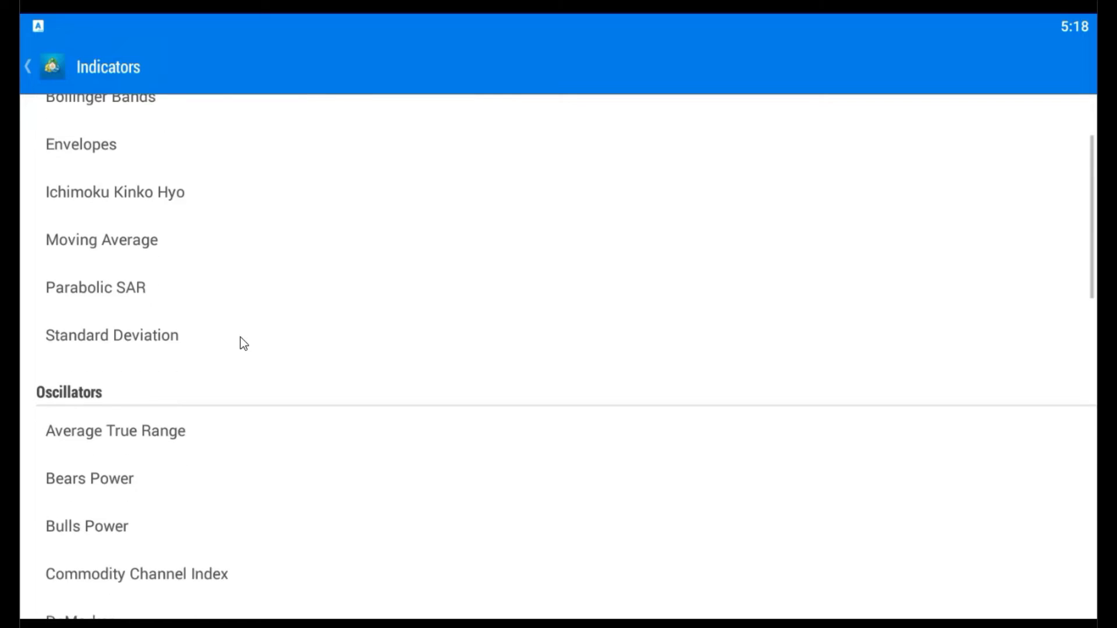
{"action": "scroll", "scroll_direction": "down", "scroll_amount": 3}
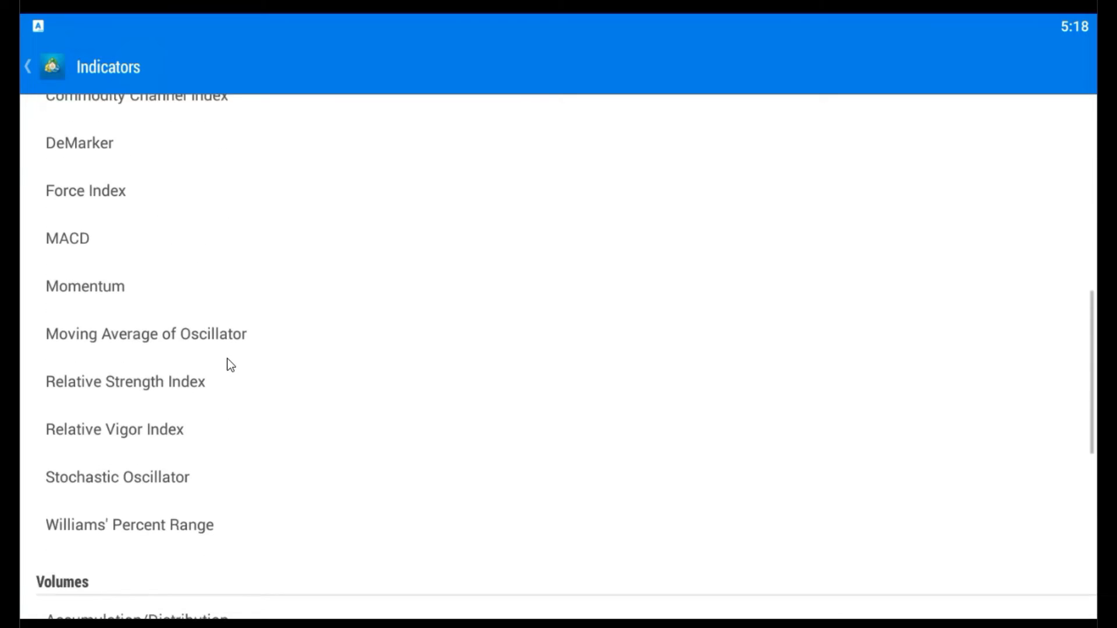
{"action": "scroll", "scroll_direction": "down", "scroll_amount": 3}
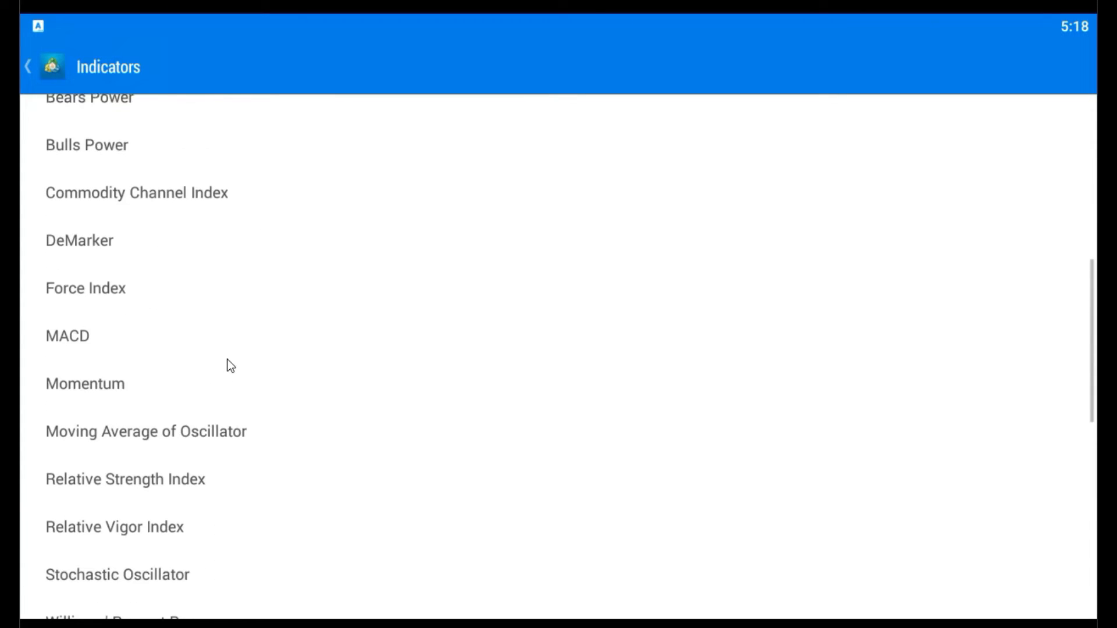
{"action": "scroll", "scroll_direction": "down", "scroll_amount": 3}
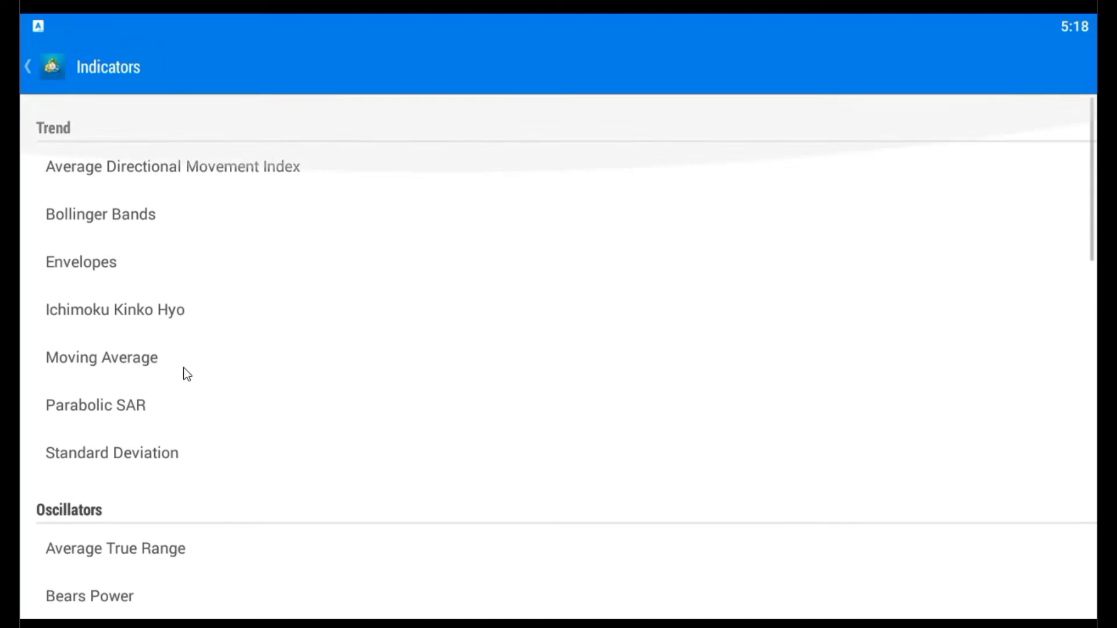
{"action": "left_click", "coordinate": [102, 356]}
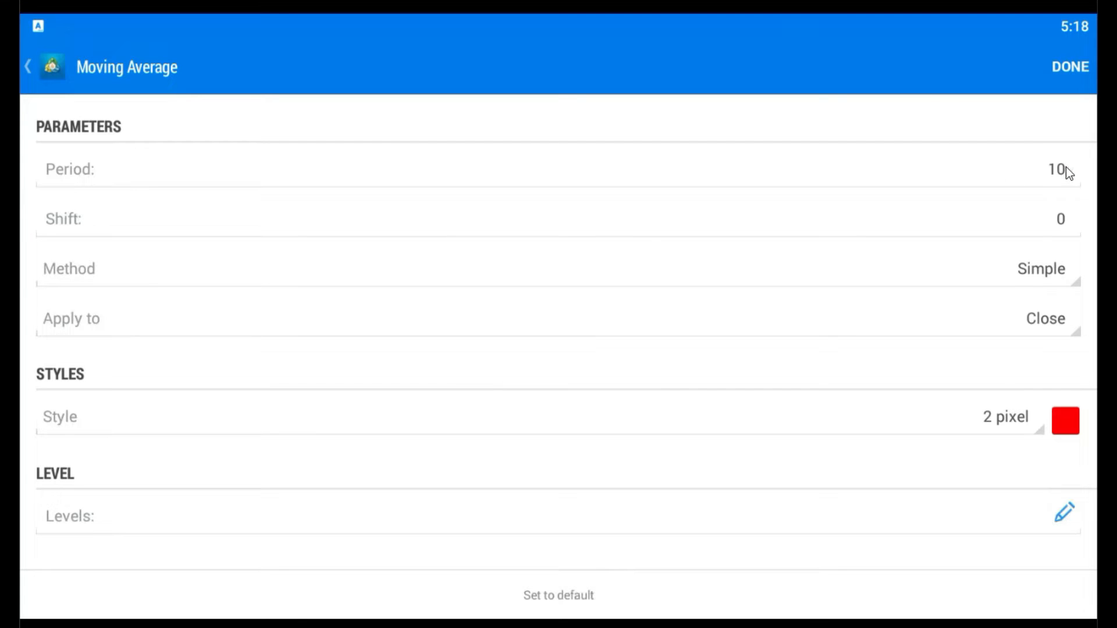
{"action": "left_click", "coordinate": [1057, 169]}
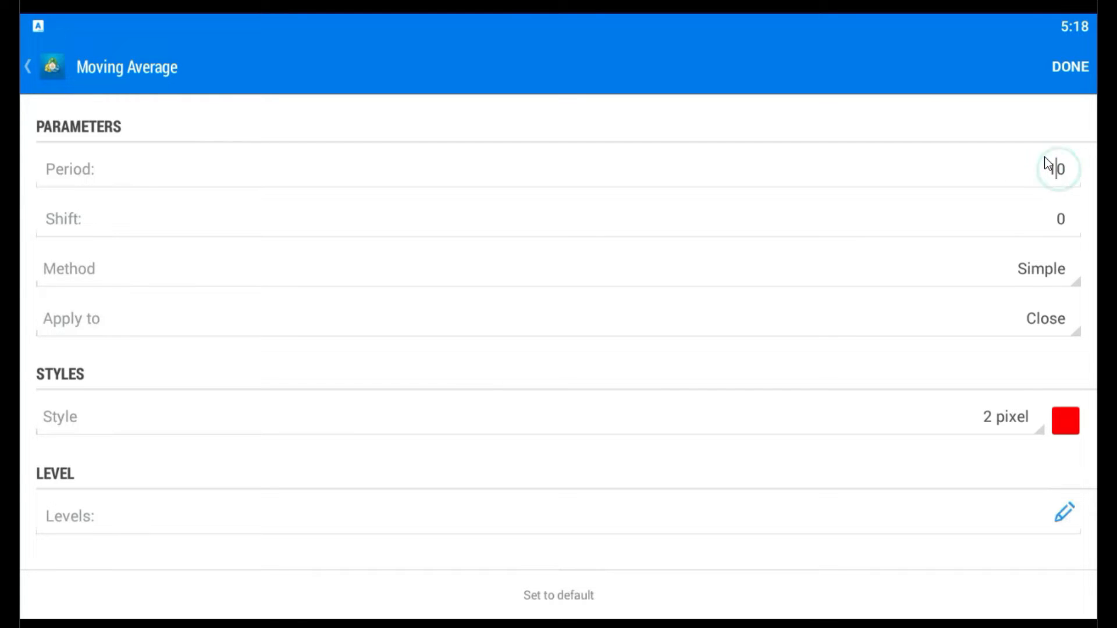
{"action": "left_click", "coordinate": [1057, 169]}
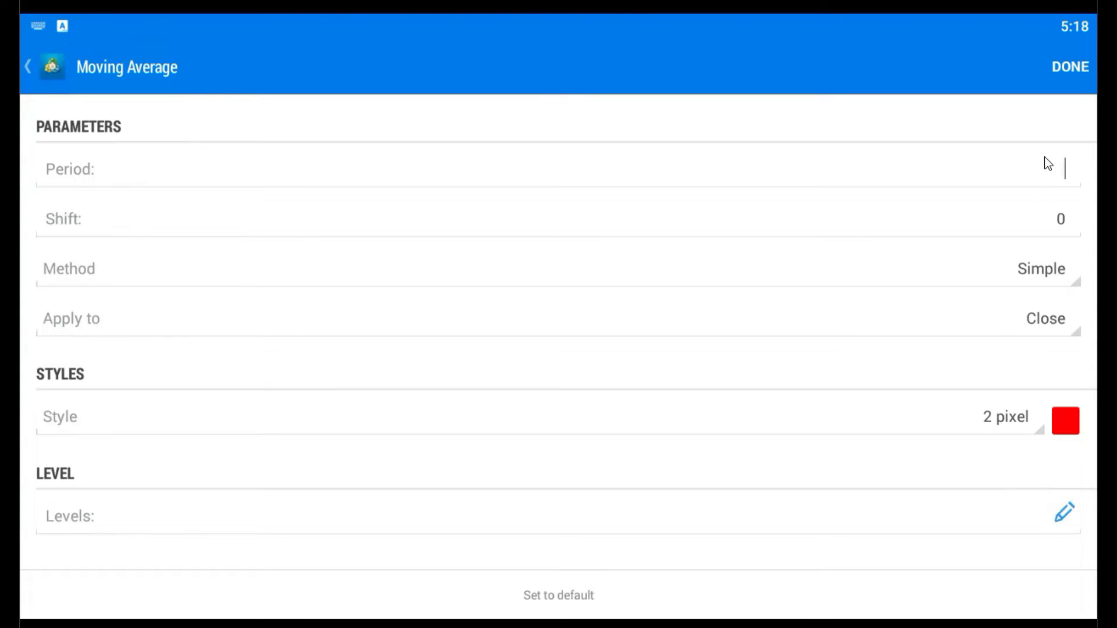
{"action": "type", "text": "2"}
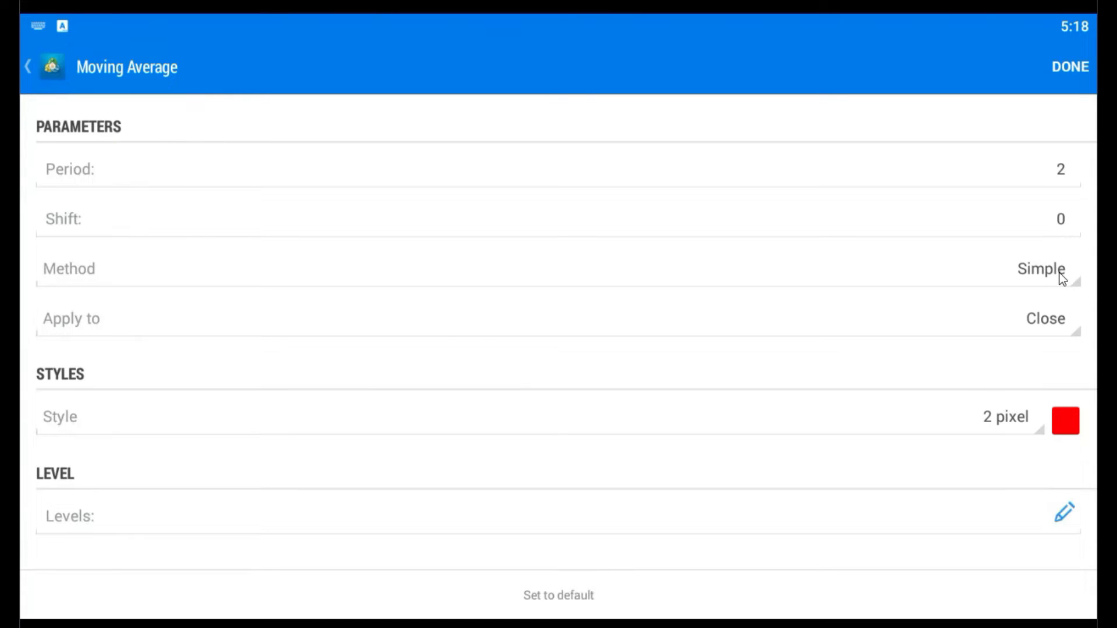
{"action": "mouse_move", "coordinate": [1054, 328]}
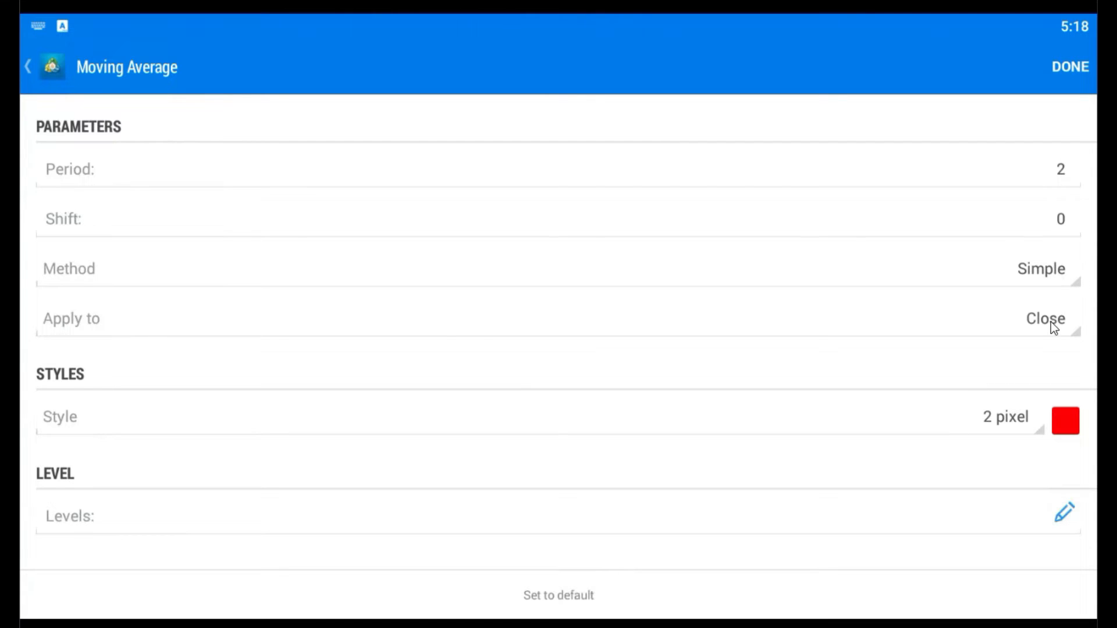
Step: Apply the MA(2) to Previous Indicator's Data with a green line
{"action": "left_click", "coordinate": [1044, 318]}
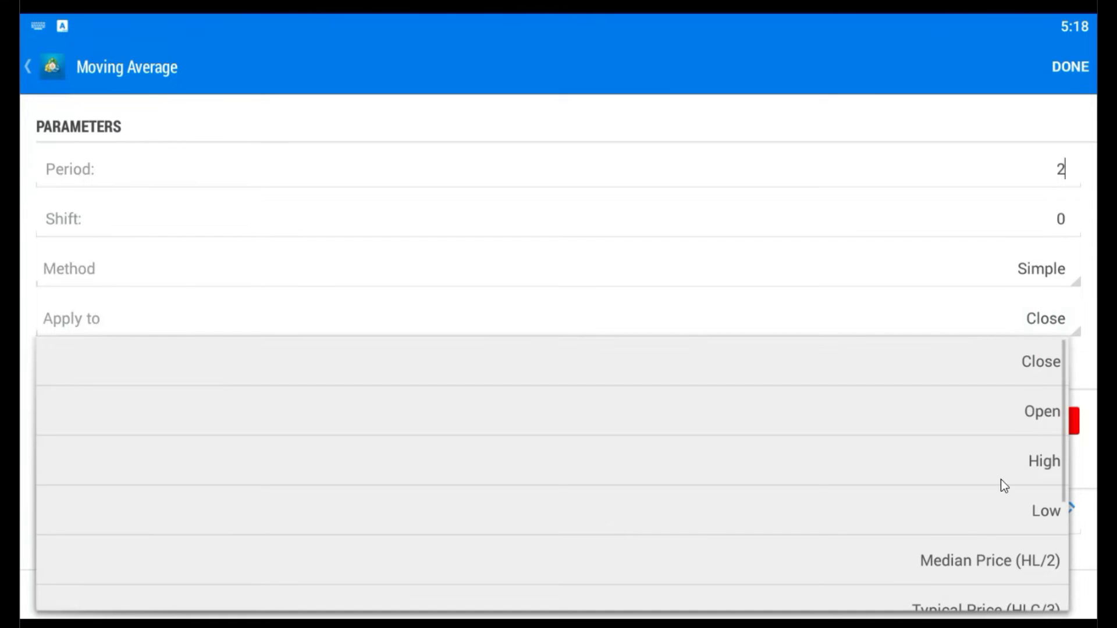
{"action": "scroll", "scroll_direction": "down", "scroll_amount": 3}
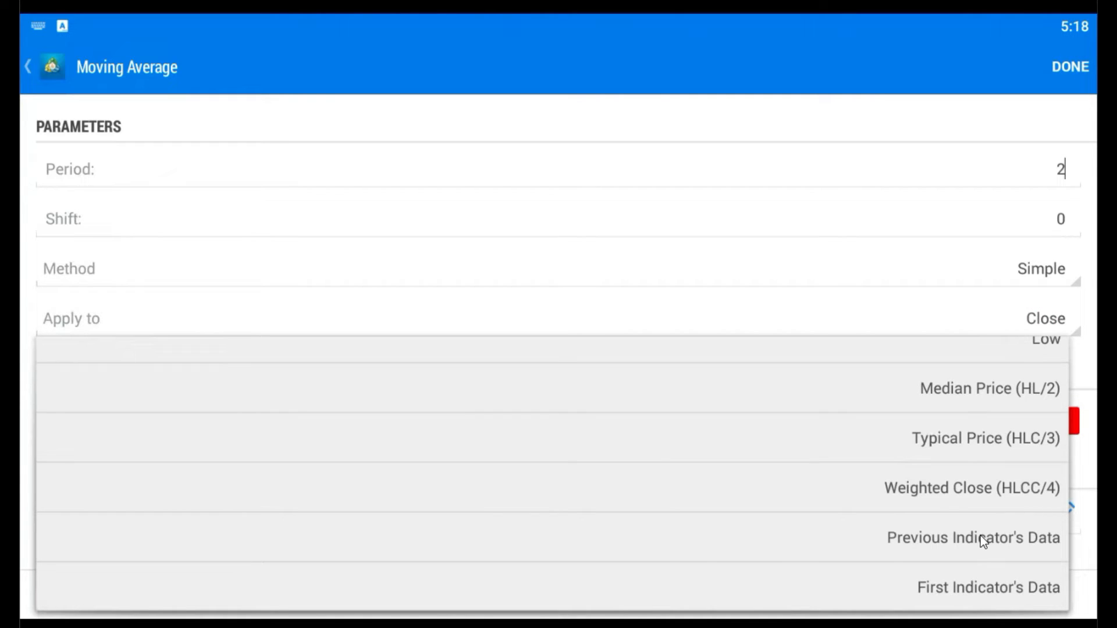
{"action": "left_click", "coordinate": [971, 538]}
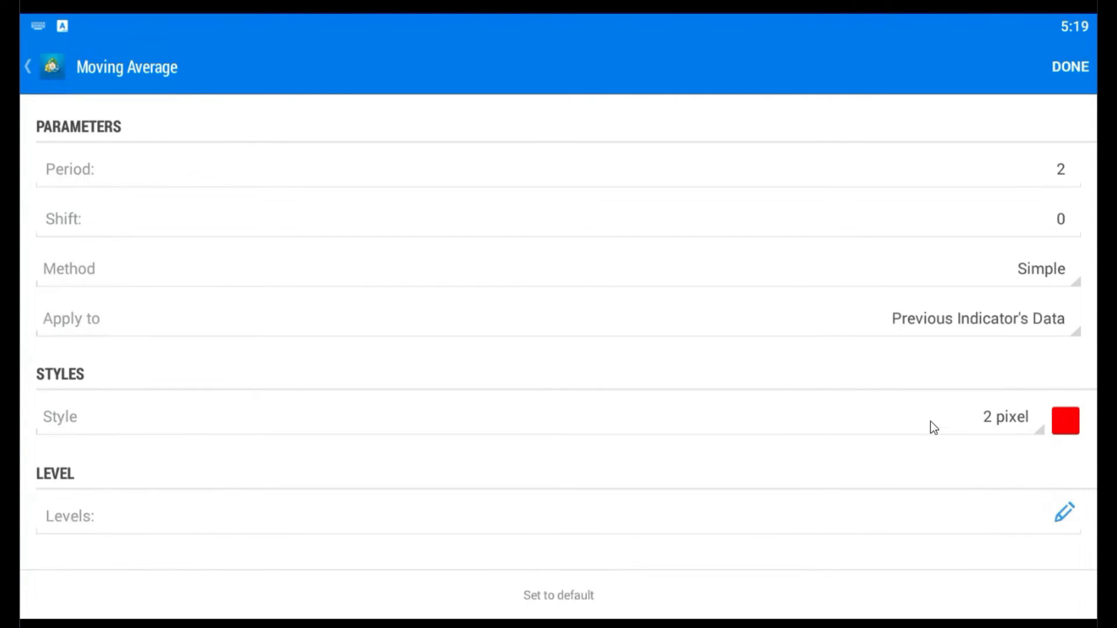
{"action": "mouse_move", "coordinate": [930, 418]}
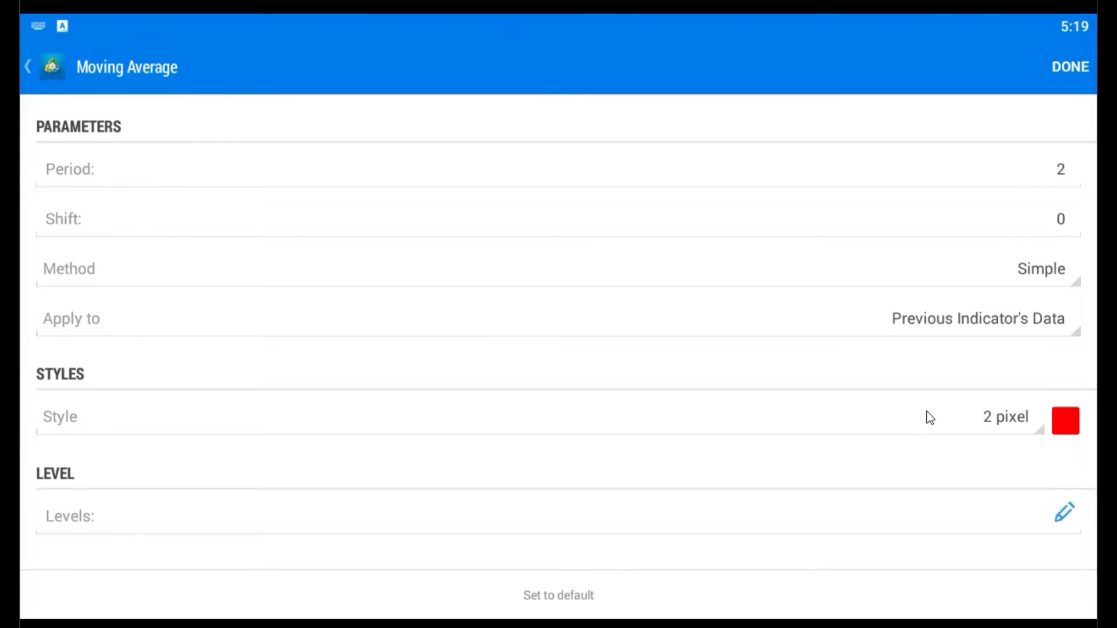
{"action": "mouse_move", "coordinate": [949, 417]}
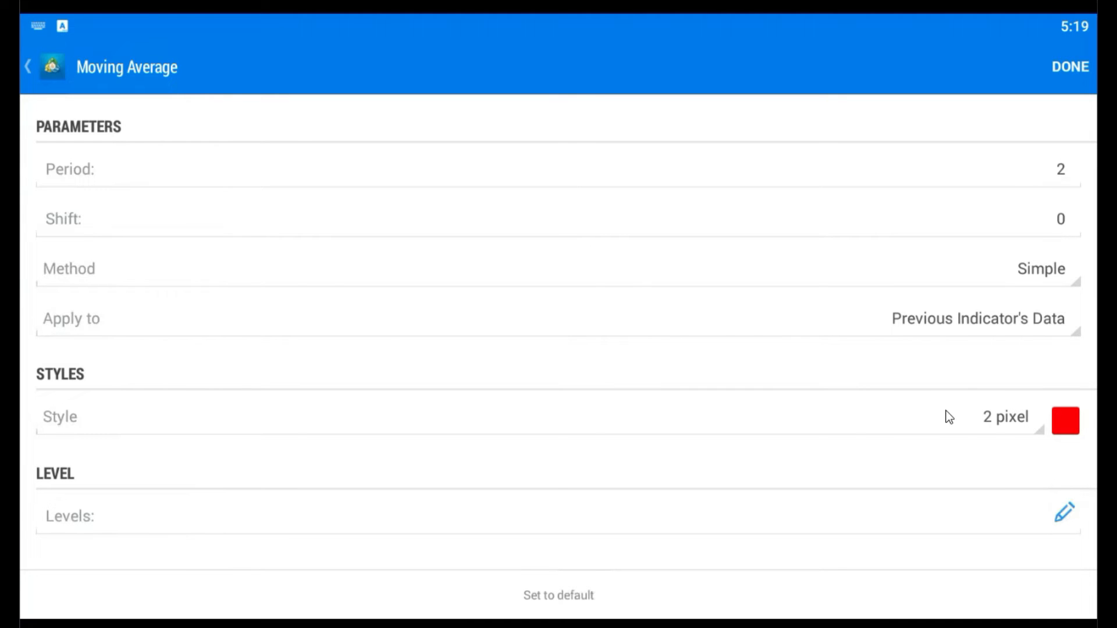
{"action": "left_click", "coordinate": [1065, 420]}
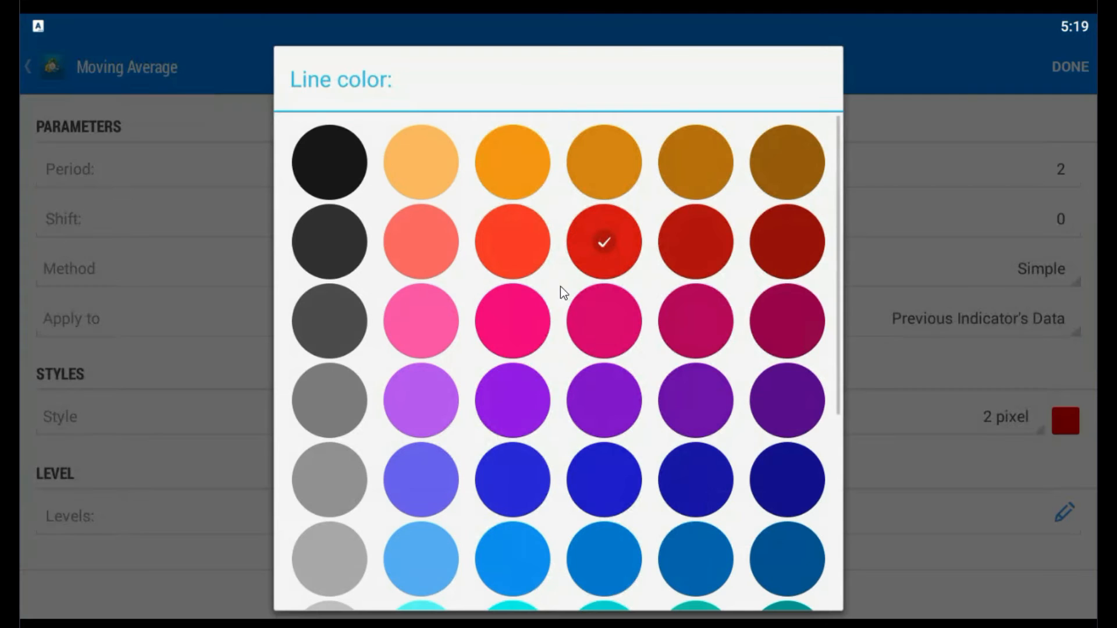
{"action": "scroll", "scroll_direction": "down", "scroll_amount": 3}
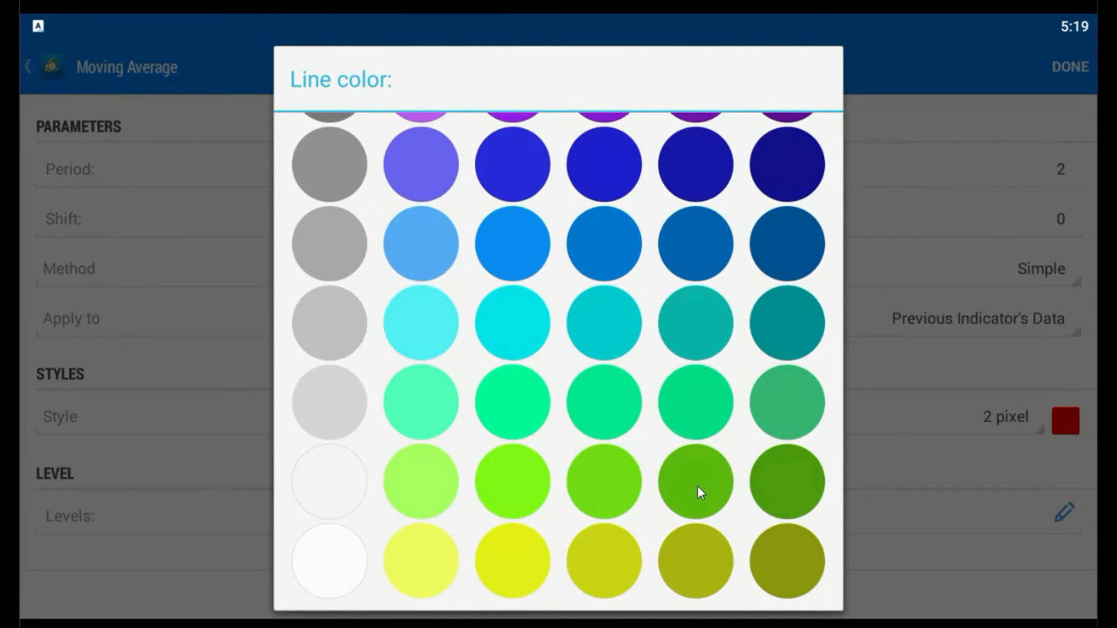
{"action": "left_click", "coordinate": [695, 481]}
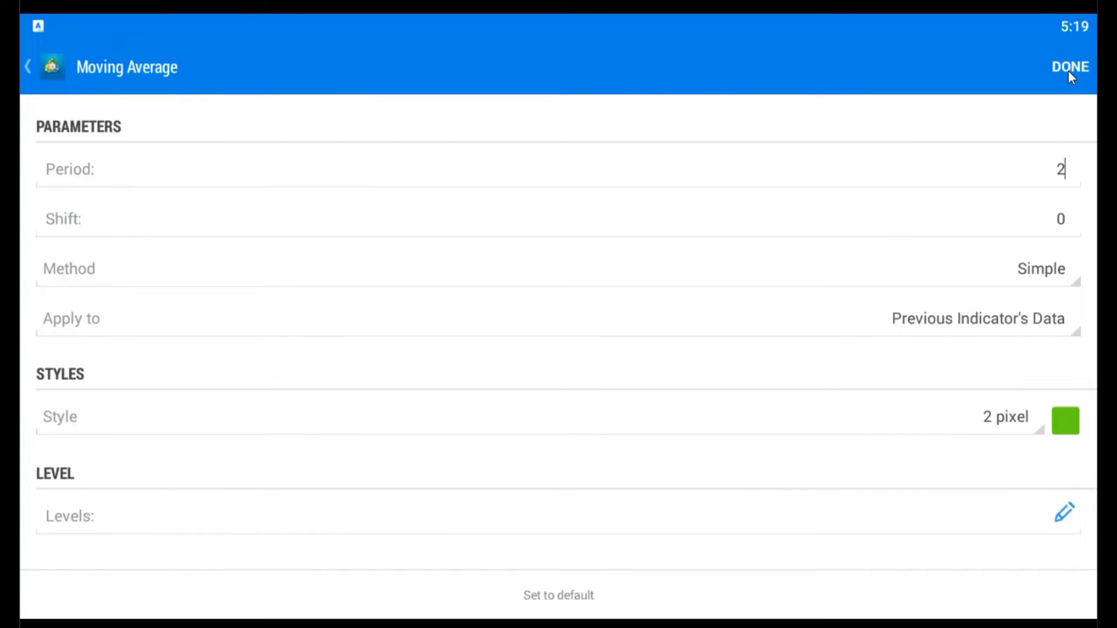
{"action": "left_click", "coordinate": [1069, 67]}
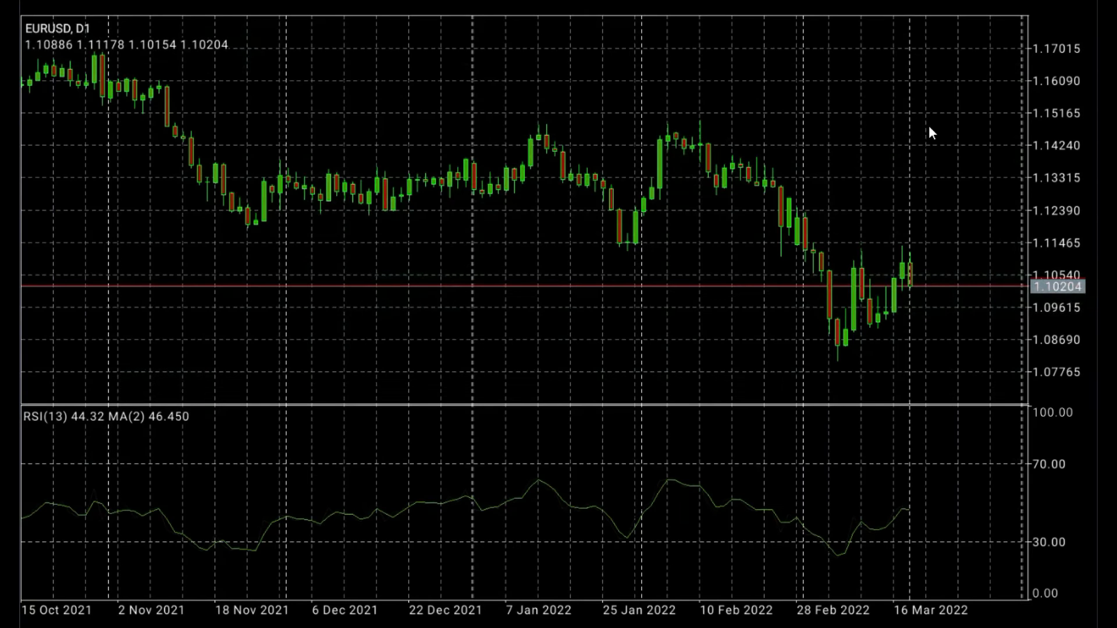
{"action": "mouse_move", "coordinate": [881, 165]}
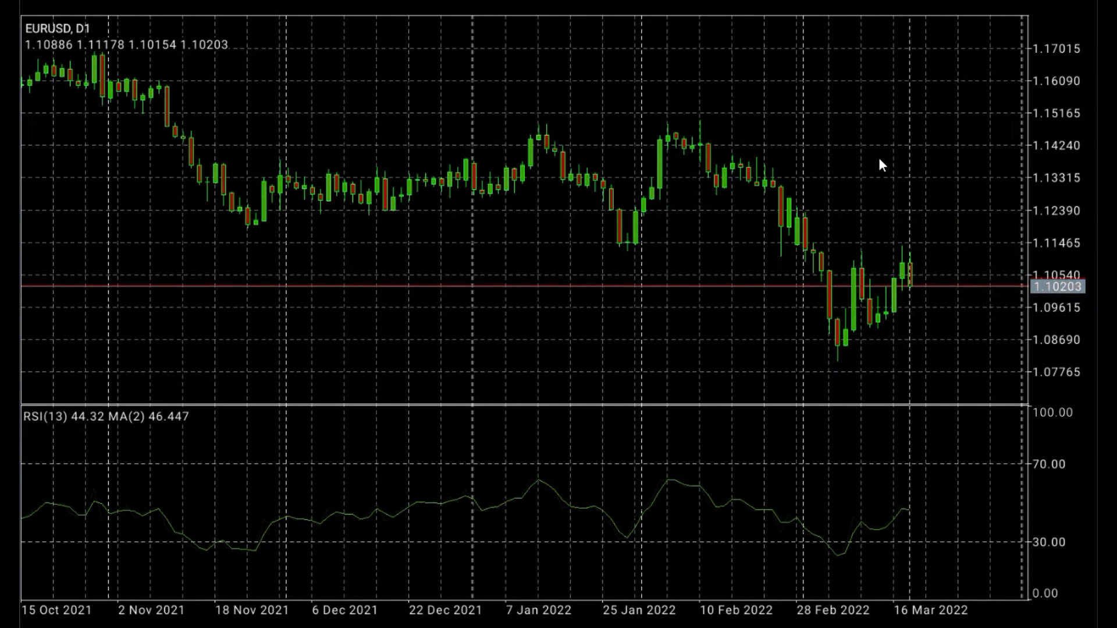
{"action": "mouse_move", "coordinate": [994, 165]}
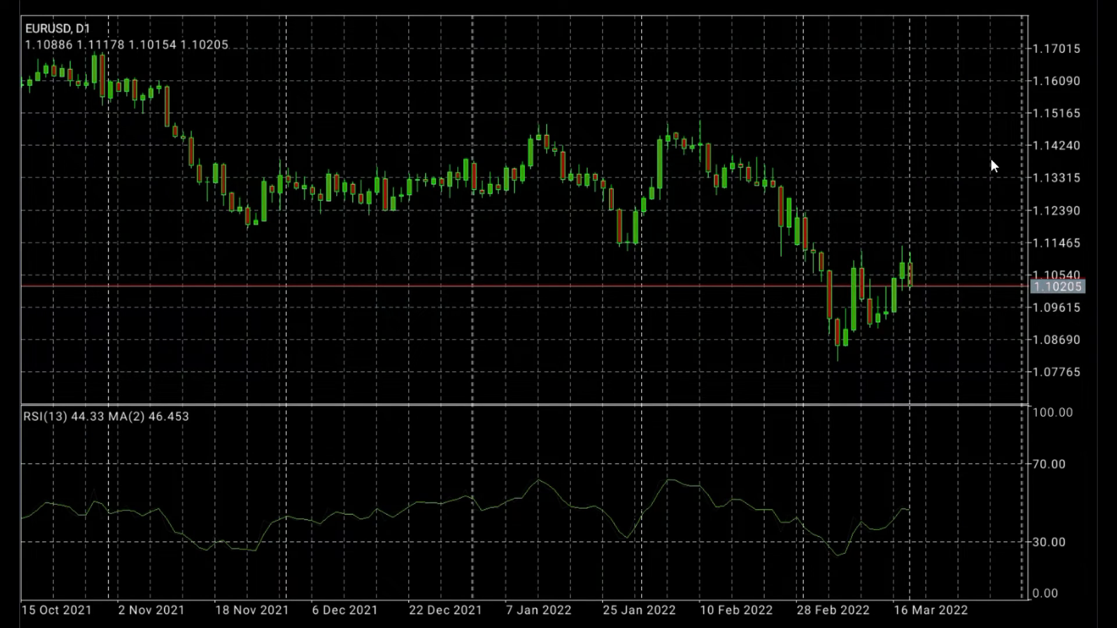
Step: Add a 7-period Moving Average with a red line to indicator window 1
{"action": "left_click", "coordinate": [1053, 35]}
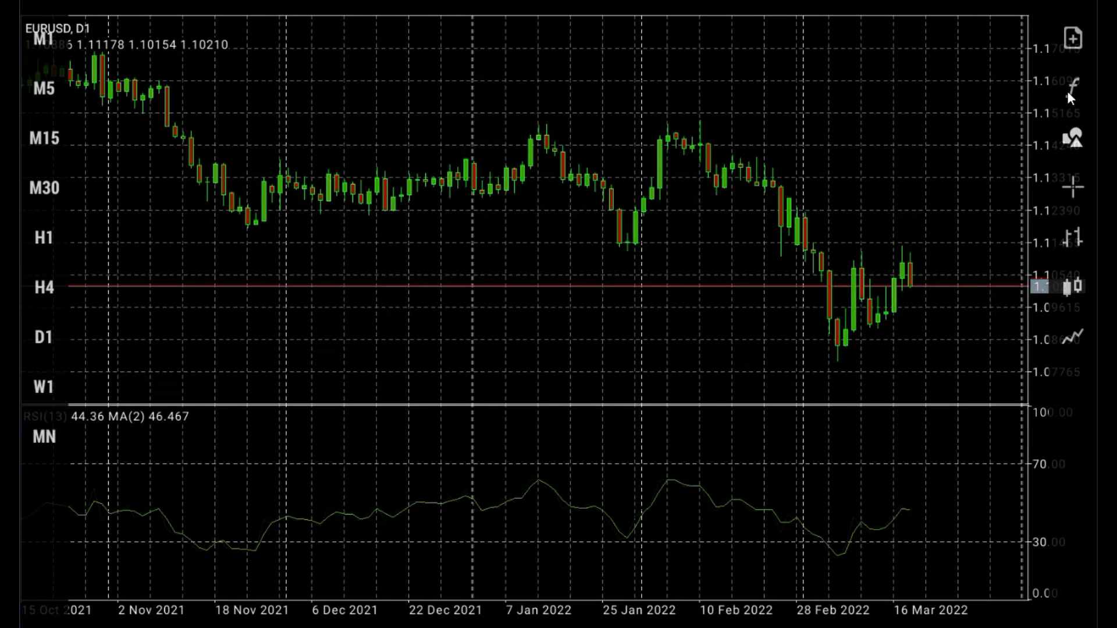
{"action": "left_click", "coordinate": [1068, 75]}
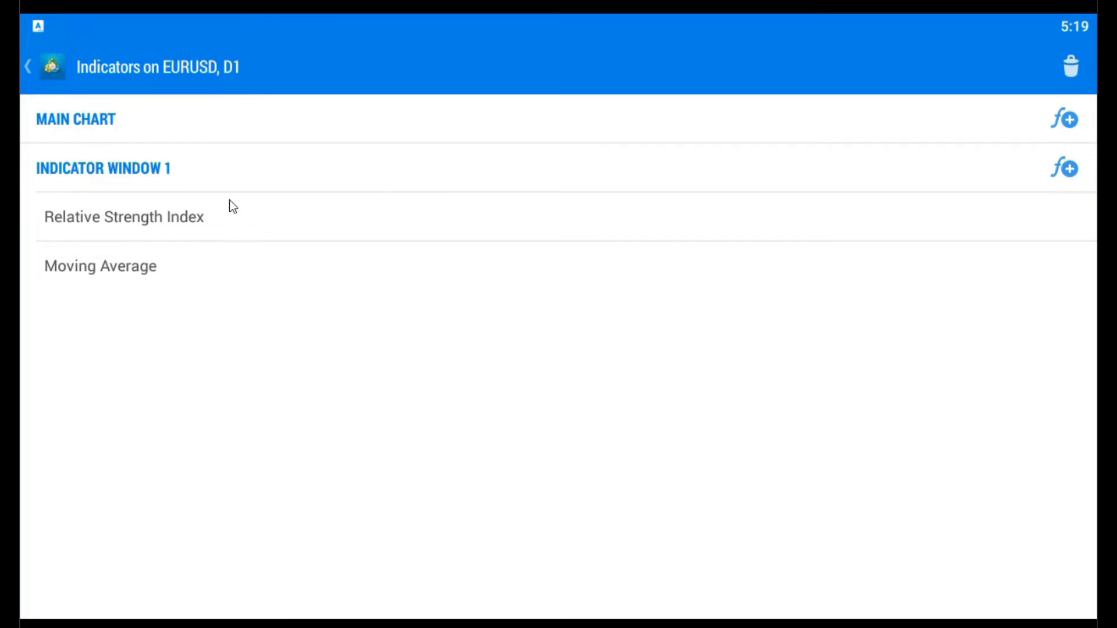
{"action": "mouse_move", "coordinate": [104, 178]}
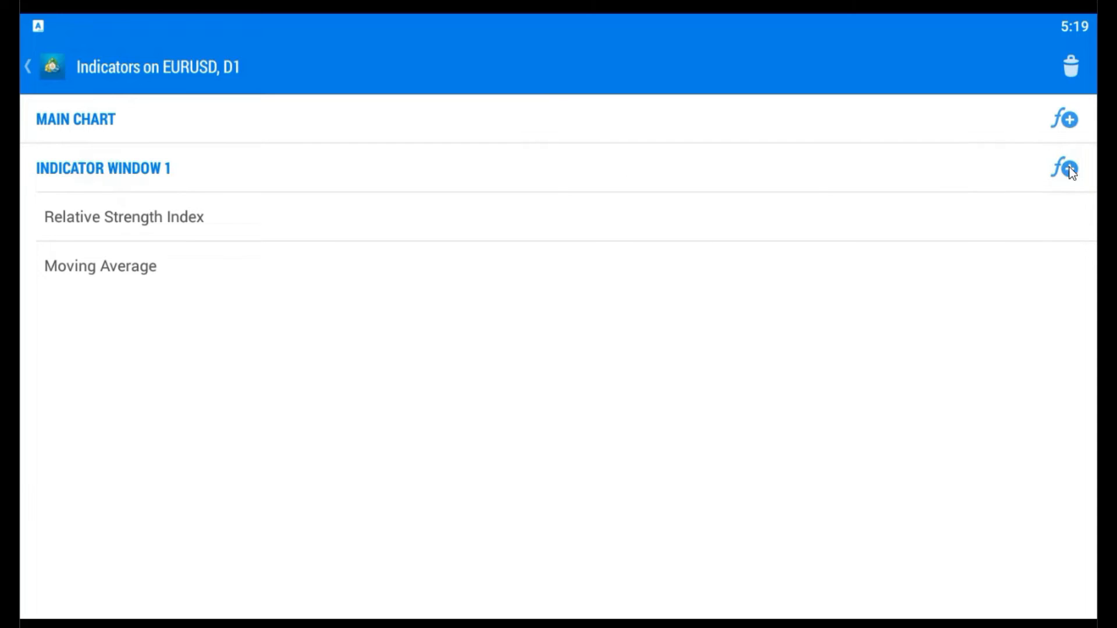
{"action": "left_click", "coordinate": [1065, 168]}
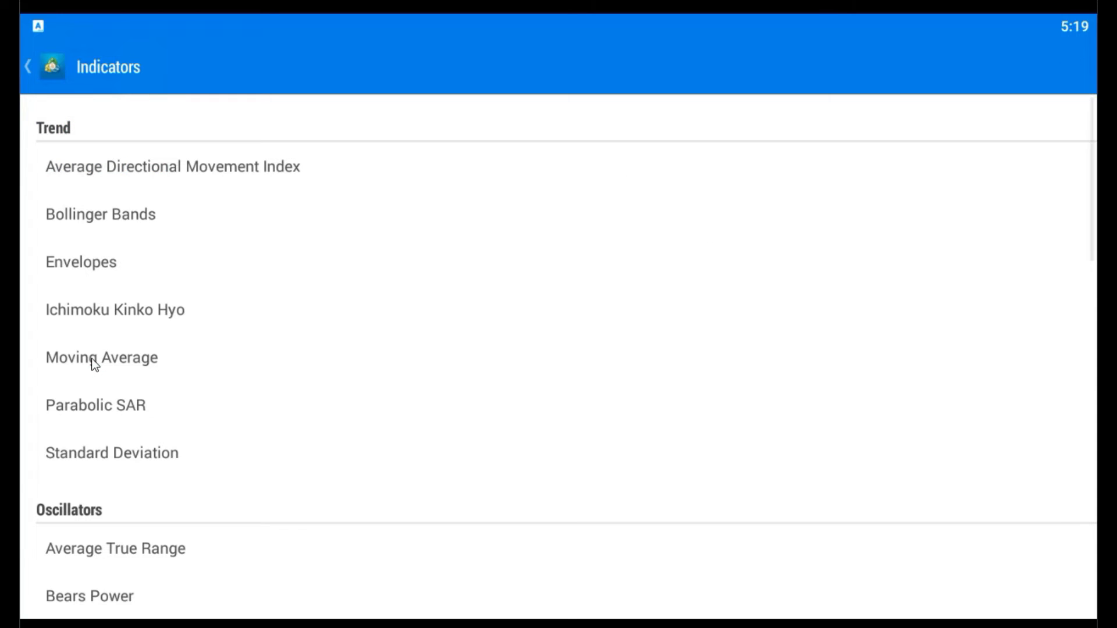
{"action": "left_click", "coordinate": [101, 357]}
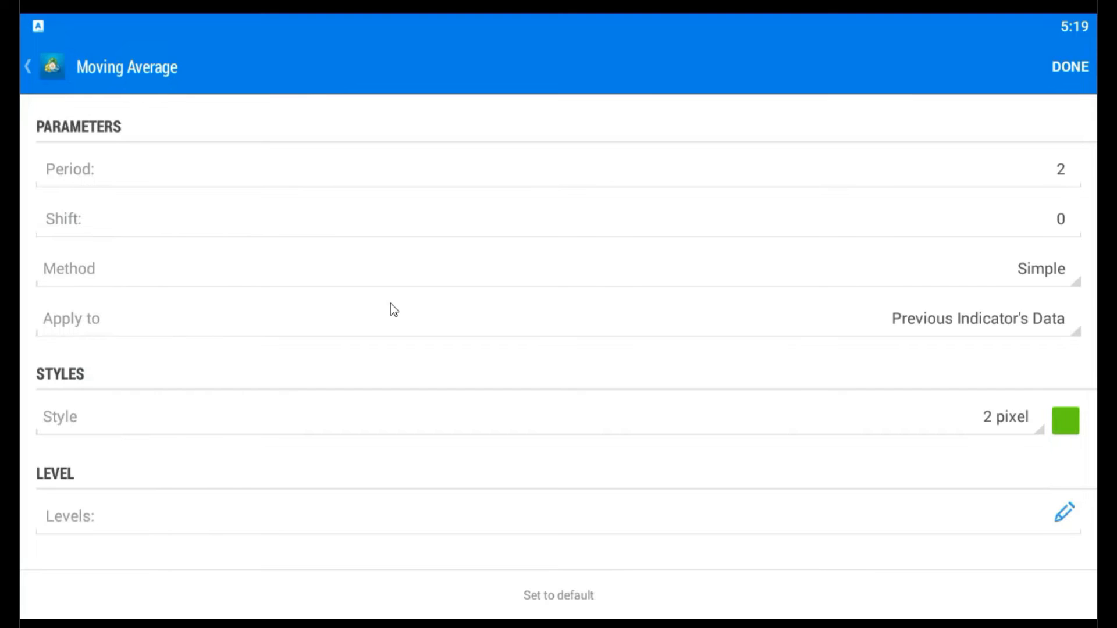
{"action": "mouse_move", "coordinate": [783, 280]}
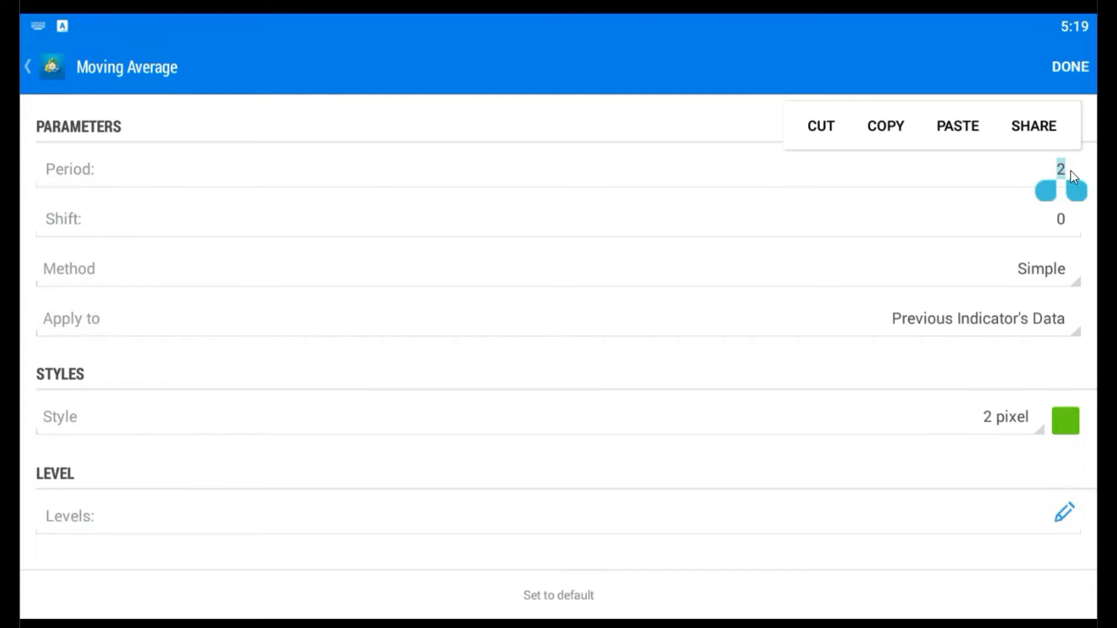
{"action": "type", "text": "7"}
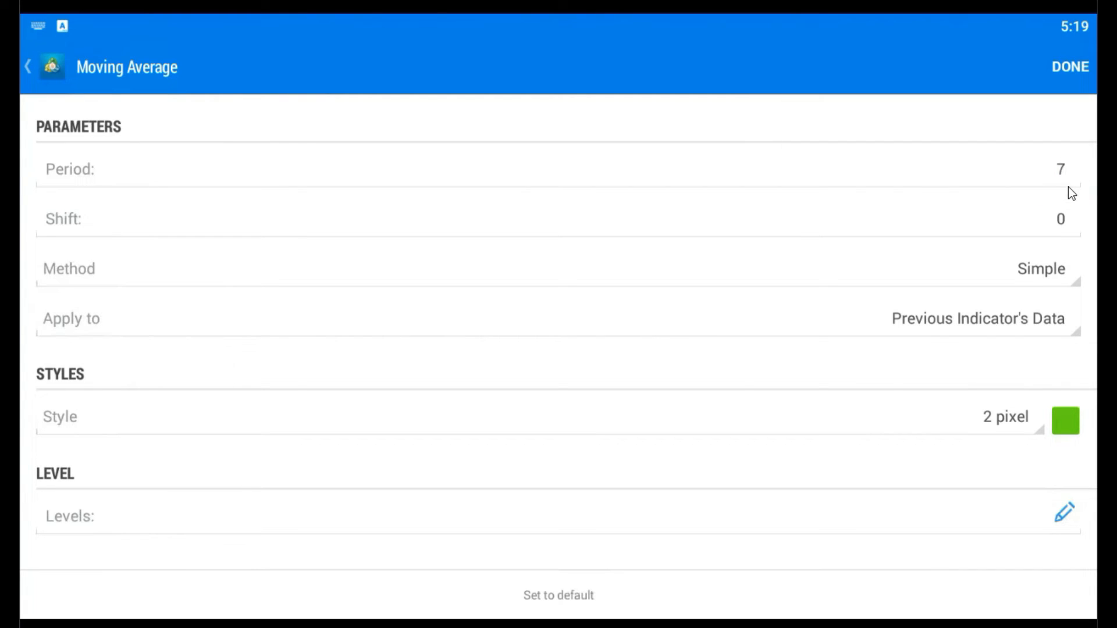
{"action": "left_click", "coordinate": [1059, 169]}
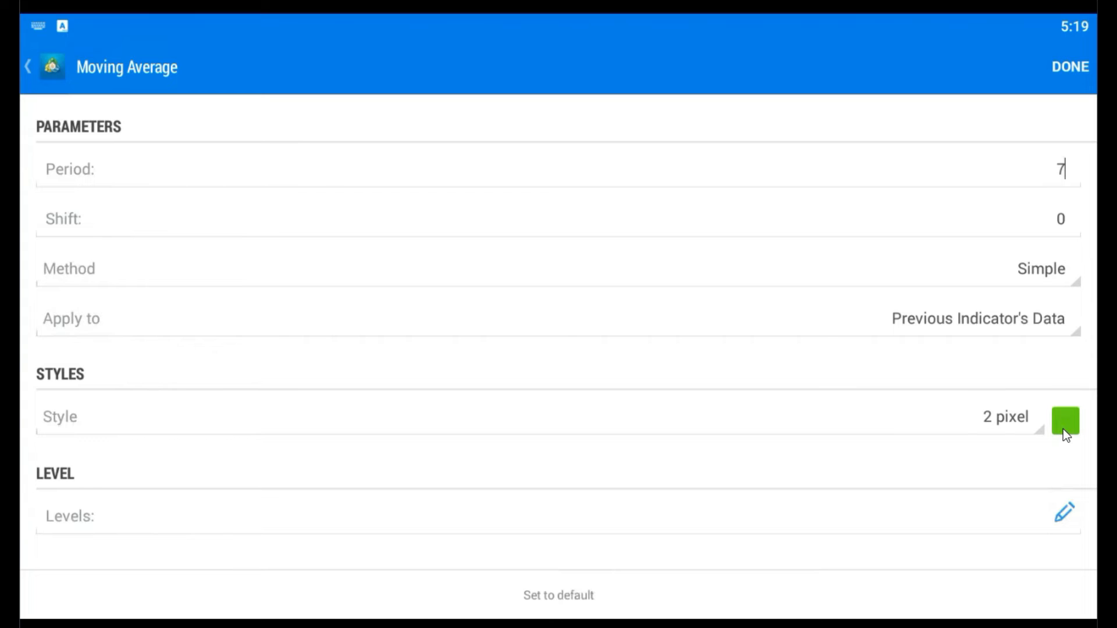
{"action": "left_click", "coordinate": [1064, 420]}
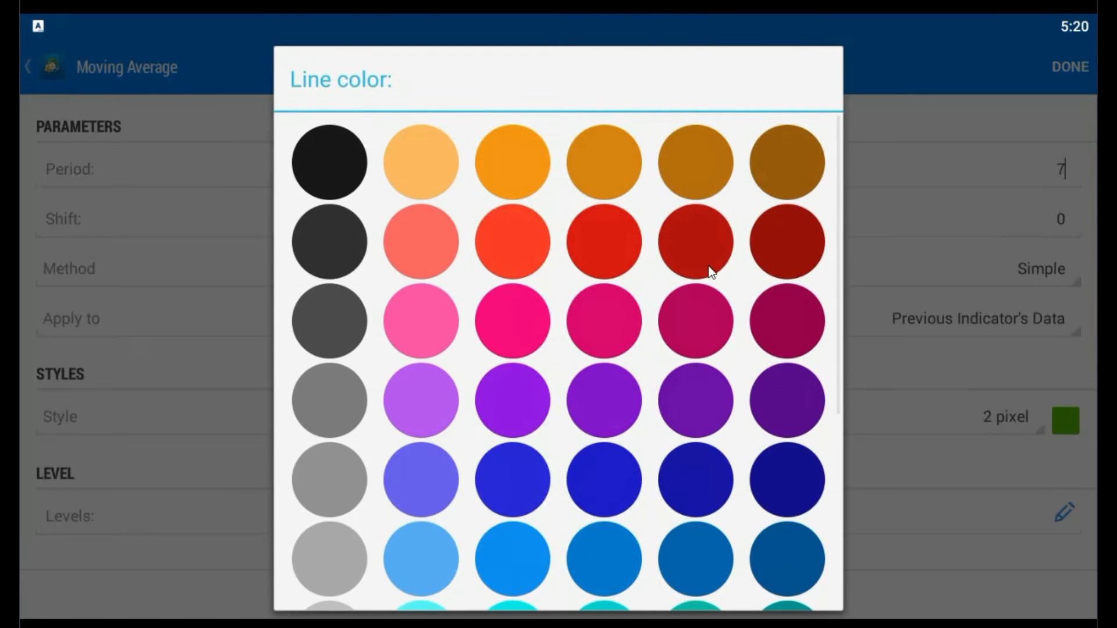
{"action": "left_click", "coordinate": [695, 241]}
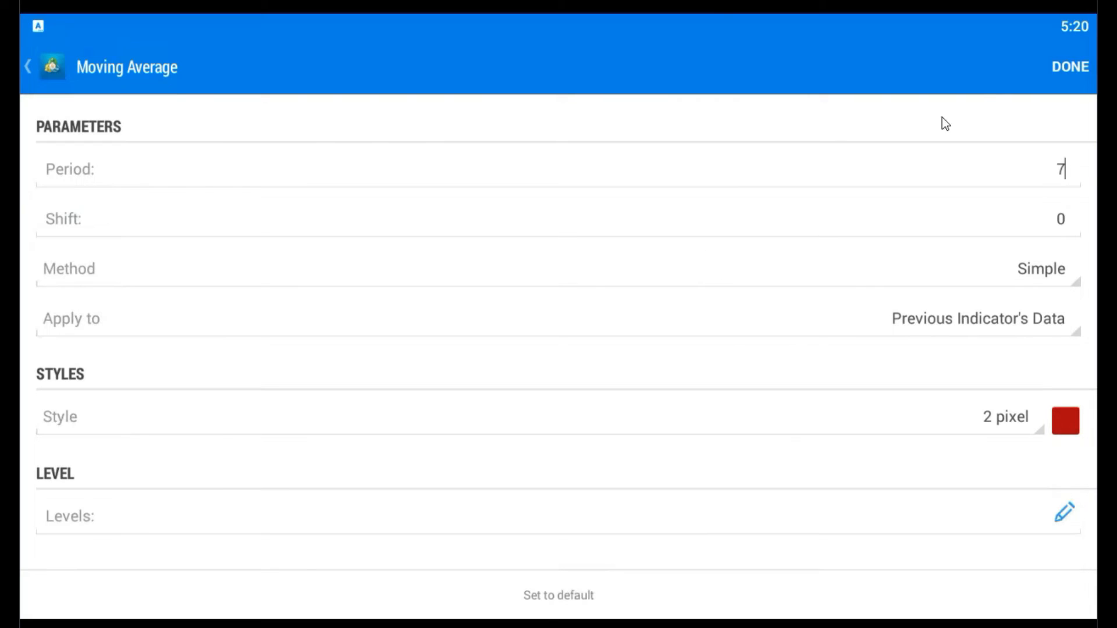
{"action": "left_click", "coordinate": [1069, 66]}
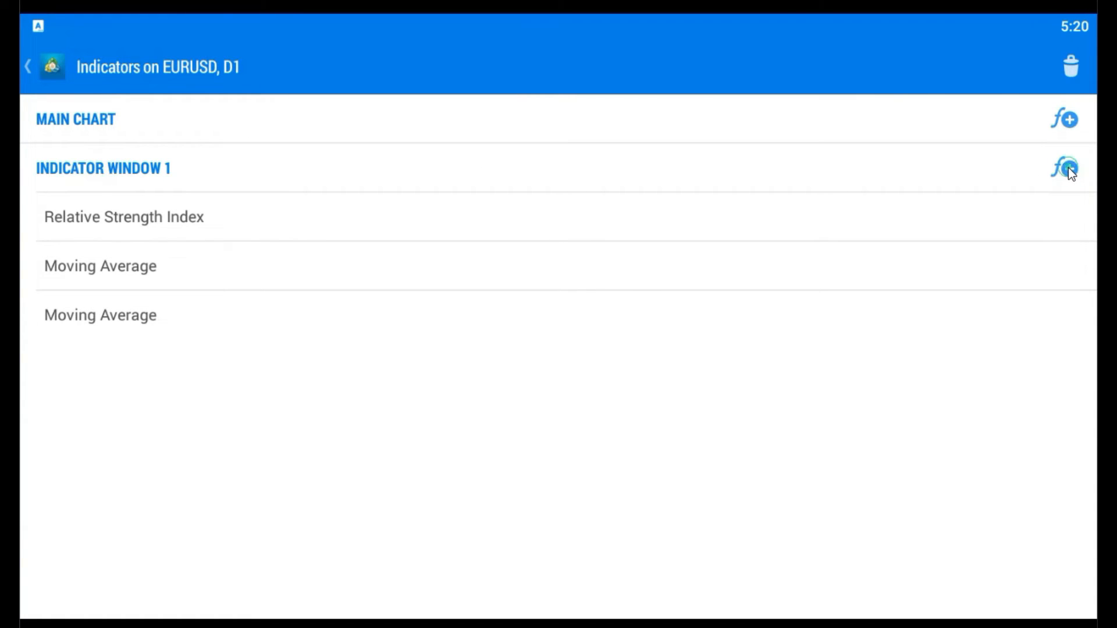
Step: Add a yellow MA(34) applied to First Indicator's Data in window 1
{"action": "left_click", "coordinate": [1065, 168]}
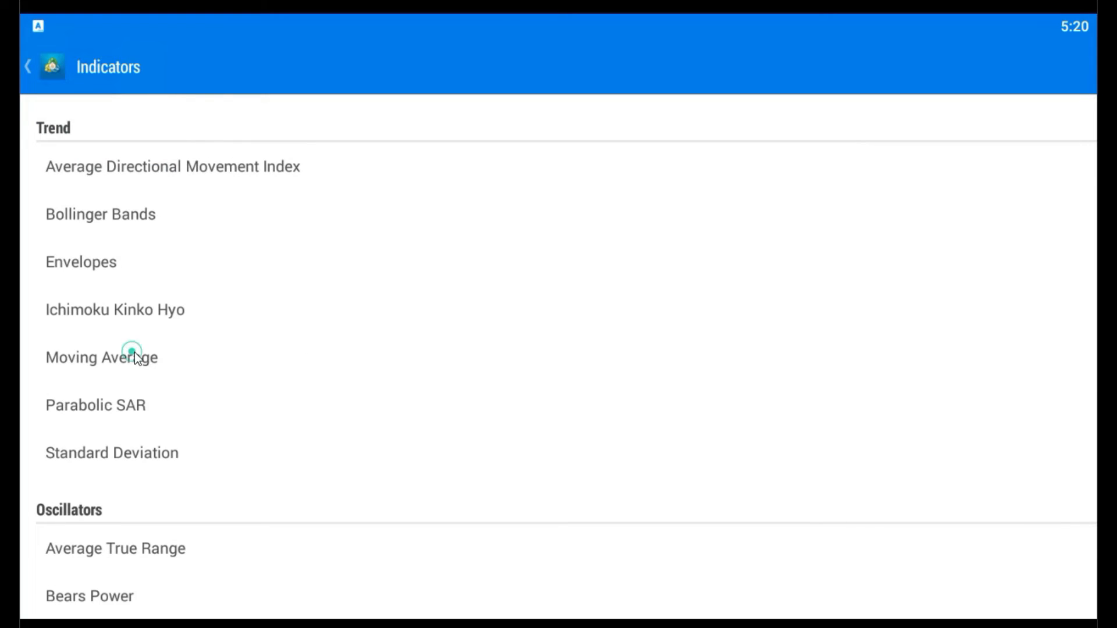
{"action": "left_click", "coordinate": [101, 356]}
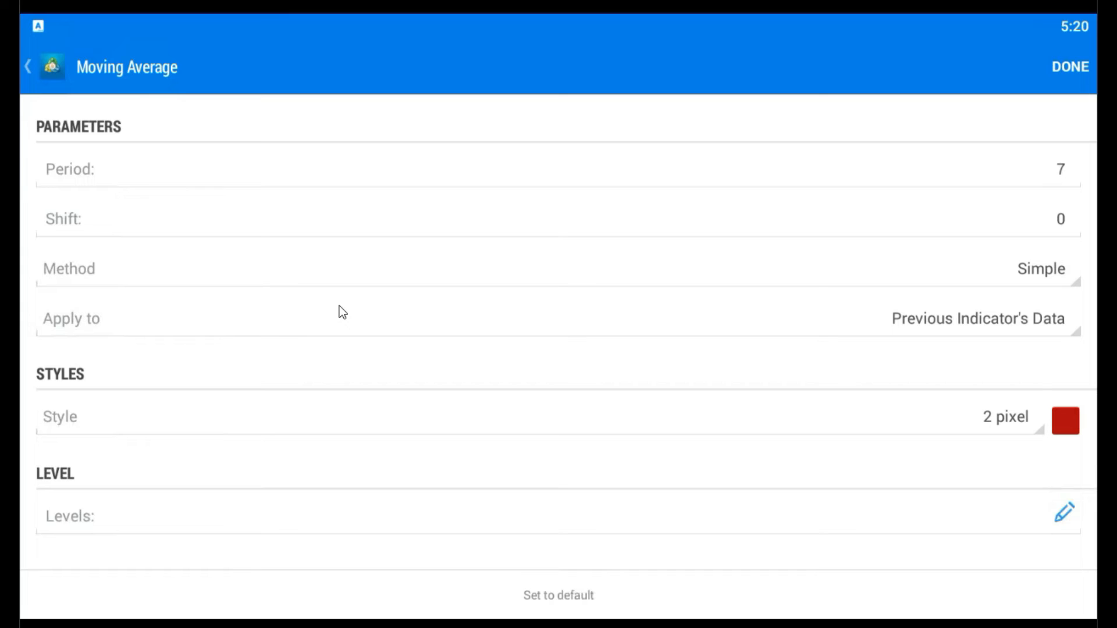
{"action": "left_click", "coordinate": [1060, 169]}
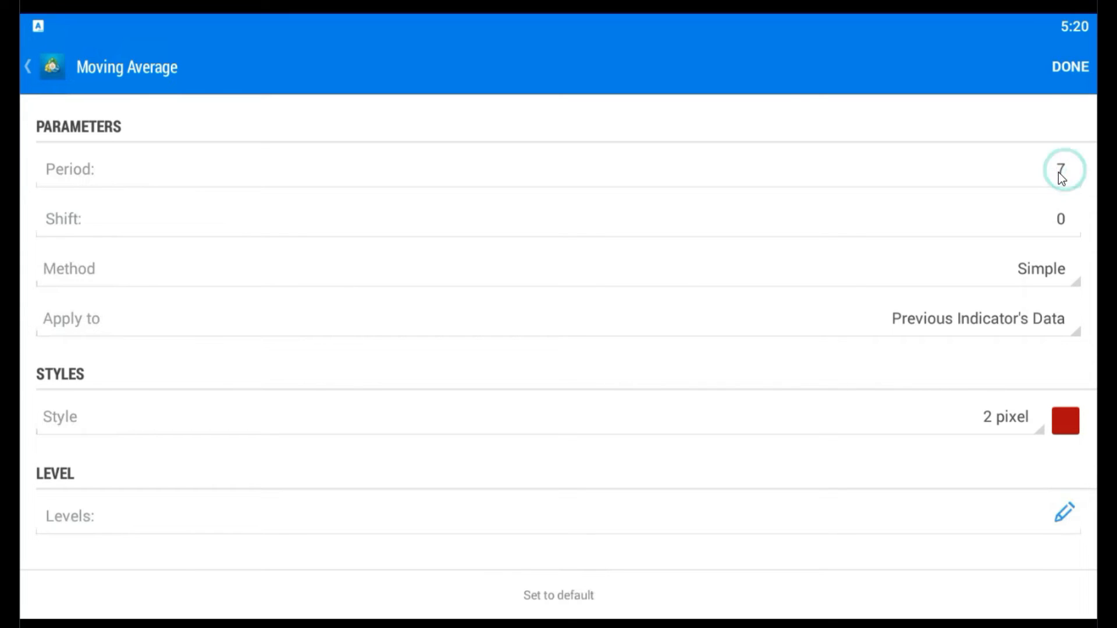
{"action": "left_click", "coordinate": [1062, 168]}
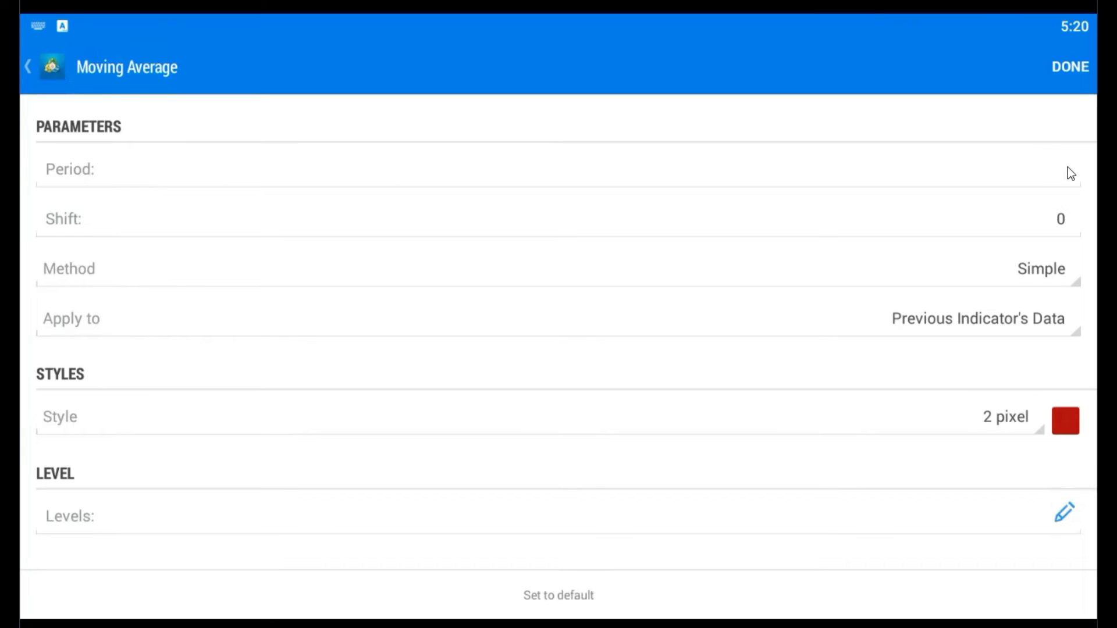
{"action": "type", "text": "34"}
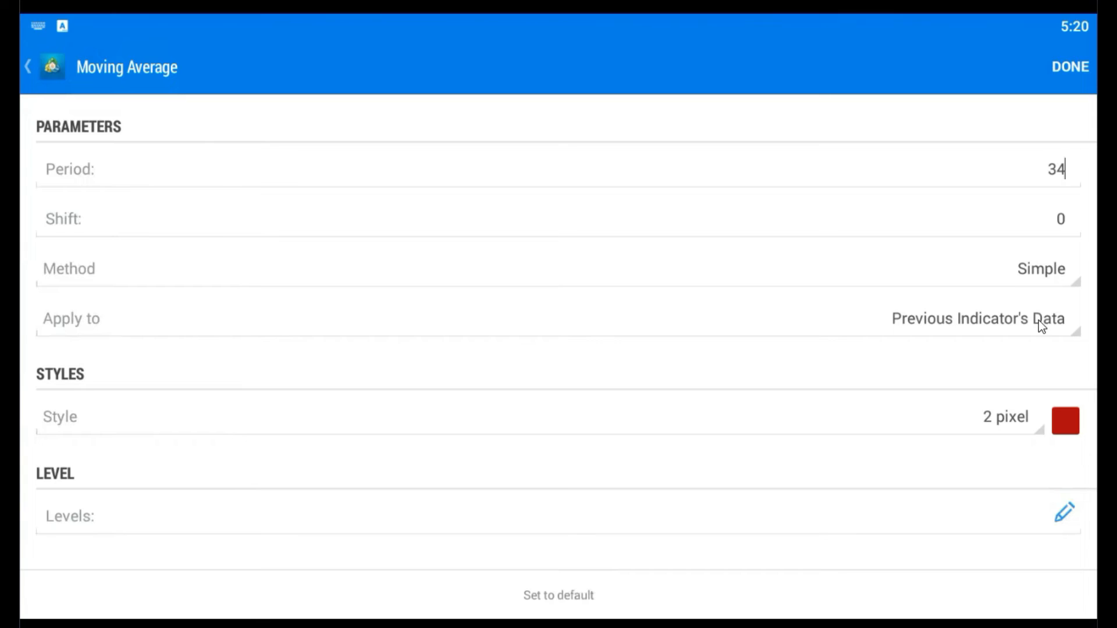
{"action": "left_click", "coordinate": [976, 318]}
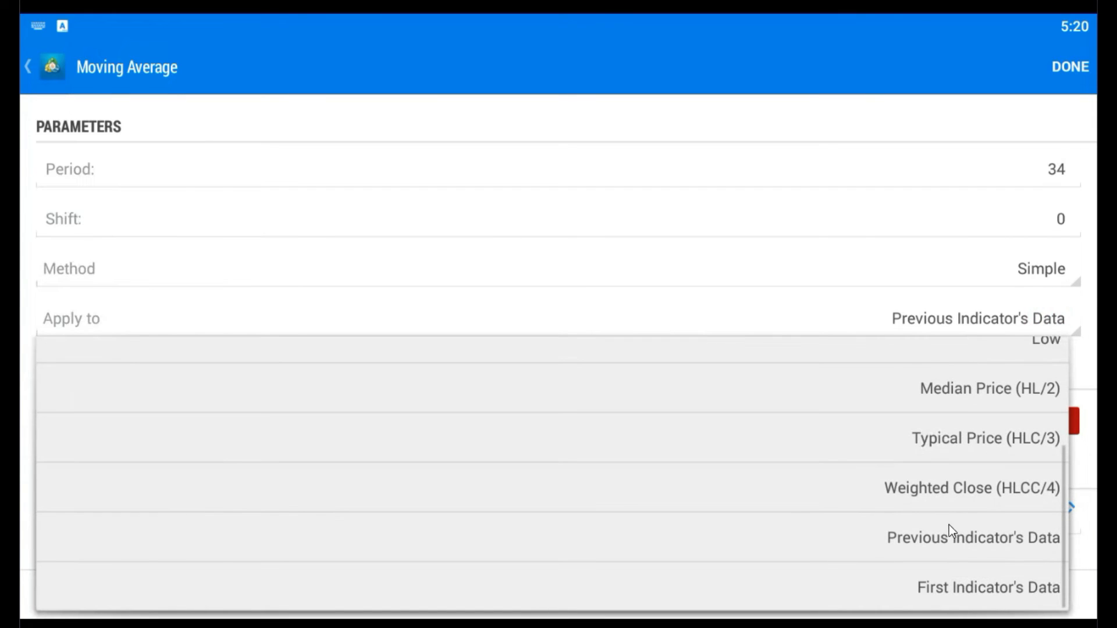
{"action": "left_click", "coordinate": [987, 587]}
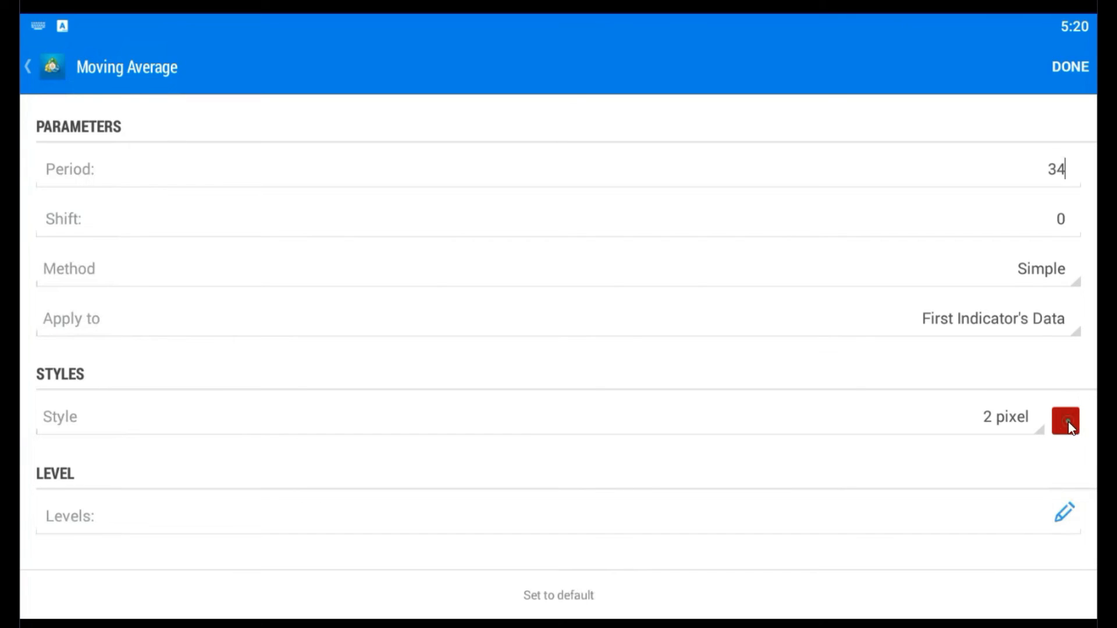
{"action": "left_click", "coordinate": [1065, 420]}
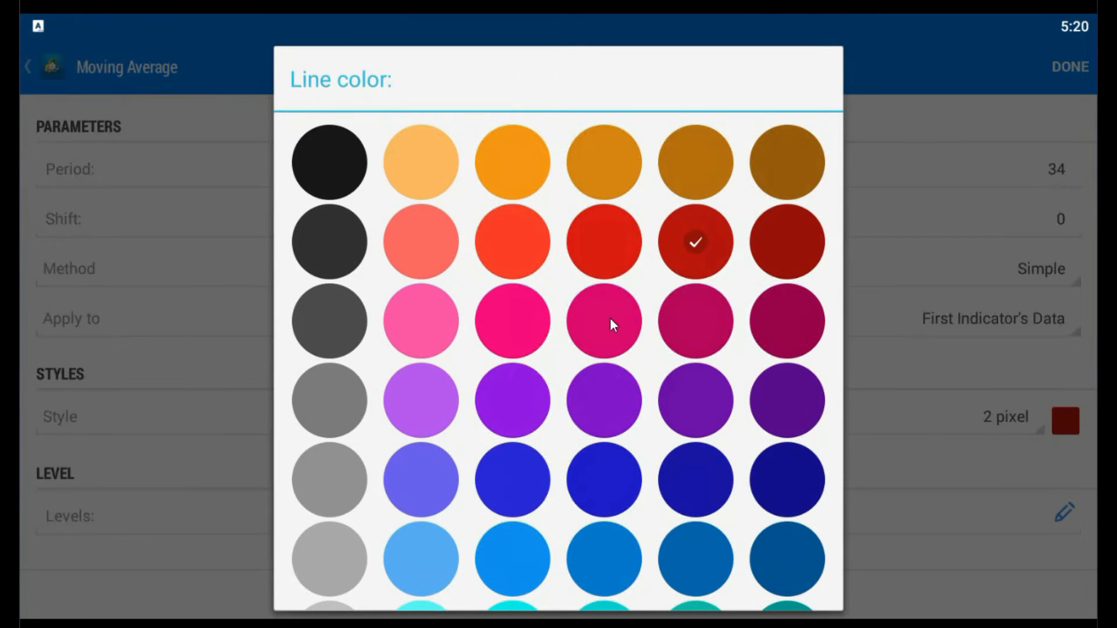
{"action": "scroll", "scroll_direction": "down", "scroll_amount": 3}
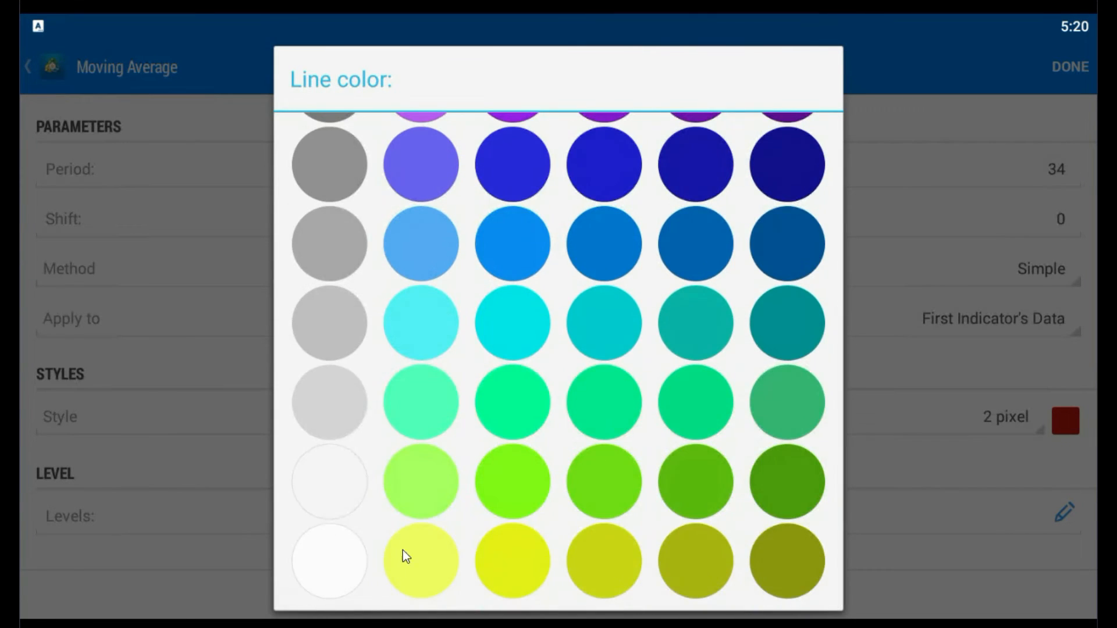
{"action": "left_click", "coordinate": [420, 560]}
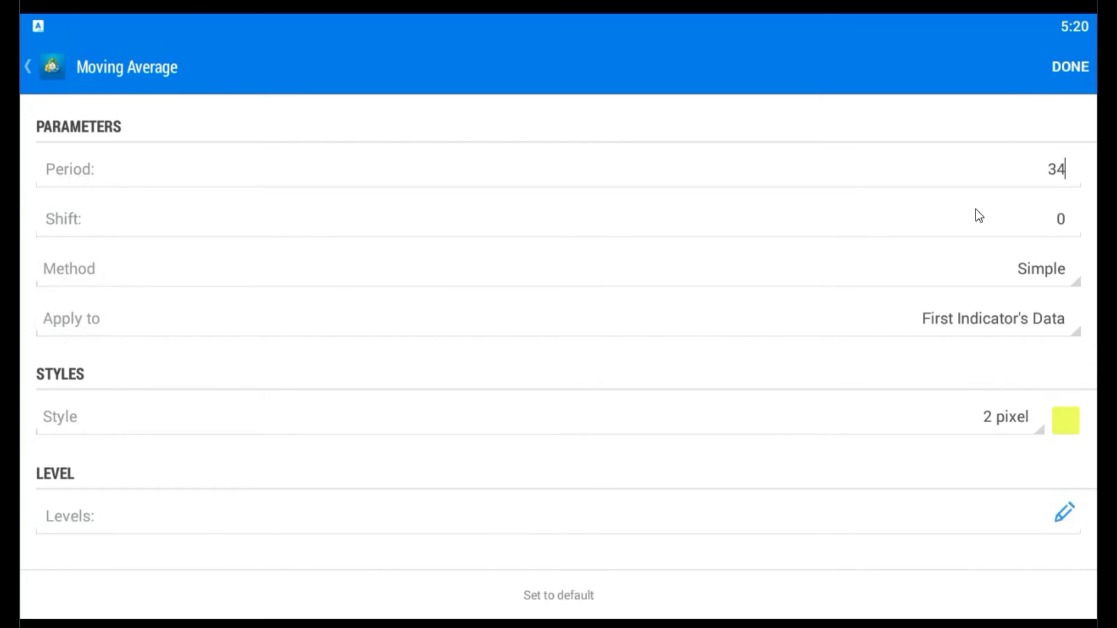
{"action": "left_click", "coordinate": [1069, 66]}
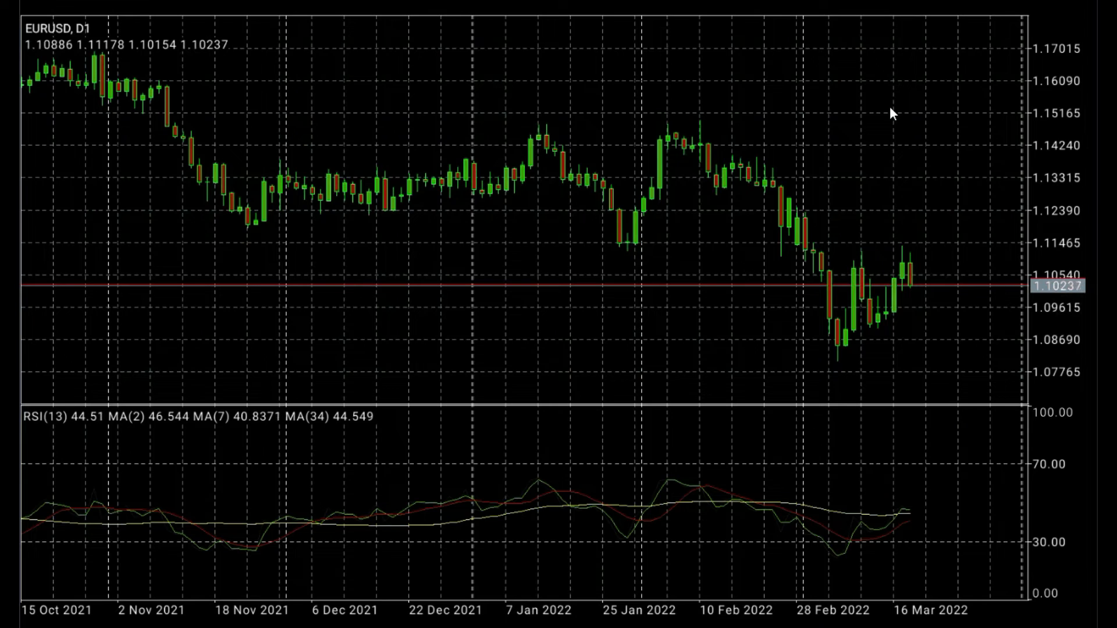
{"action": "mouse_move", "coordinate": [653, 163]}
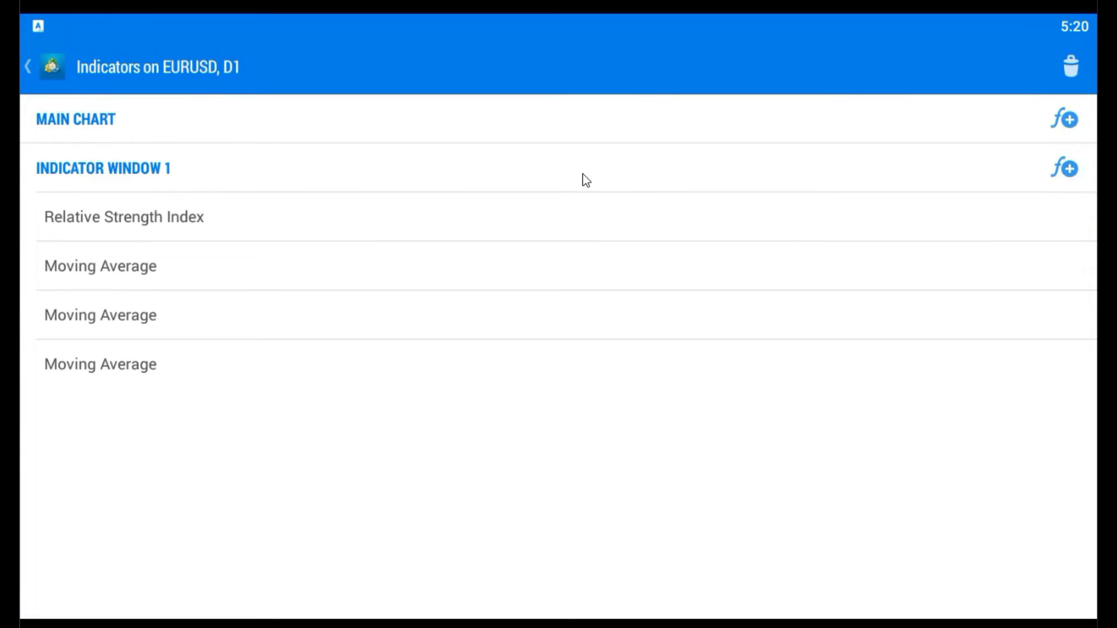
{"action": "mouse_move", "coordinate": [657, 195]}
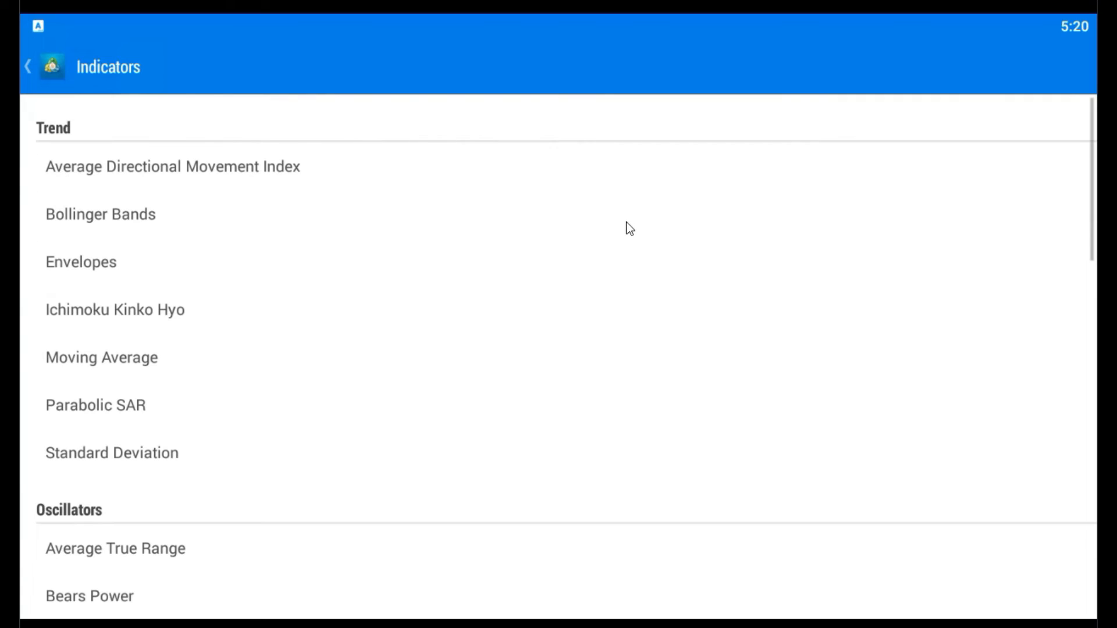
Step: Add Bollinger Bands (period 34, deviation 1.618) on First Indicator's Data
{"action": "left_click", "coordinate": [99, 214]}
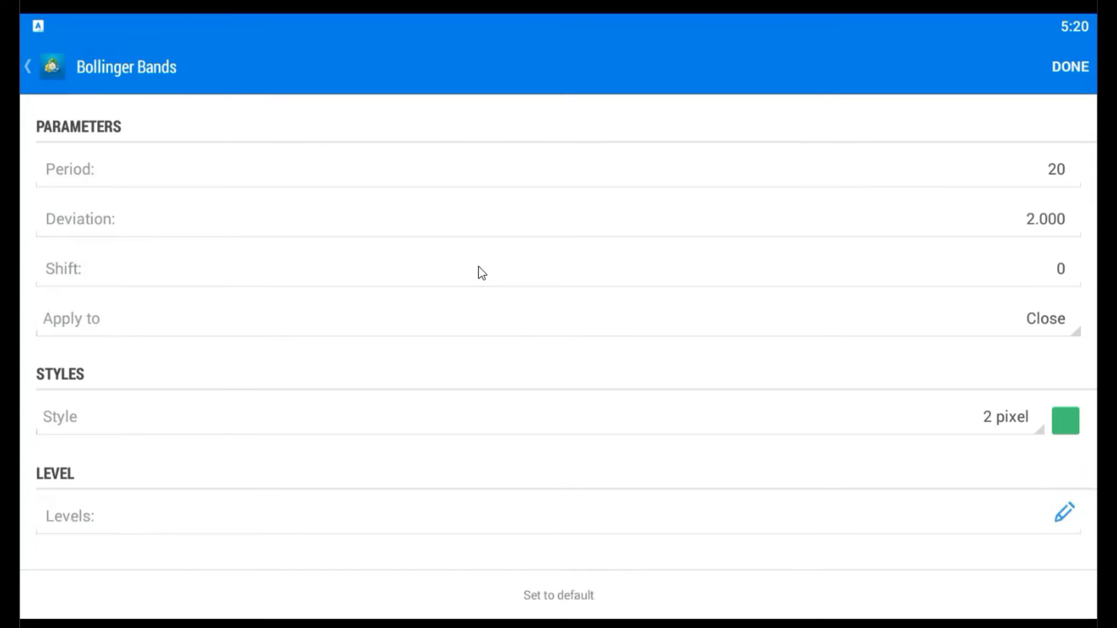
{"action": "left_click", "coordinate": [1057, 169]}
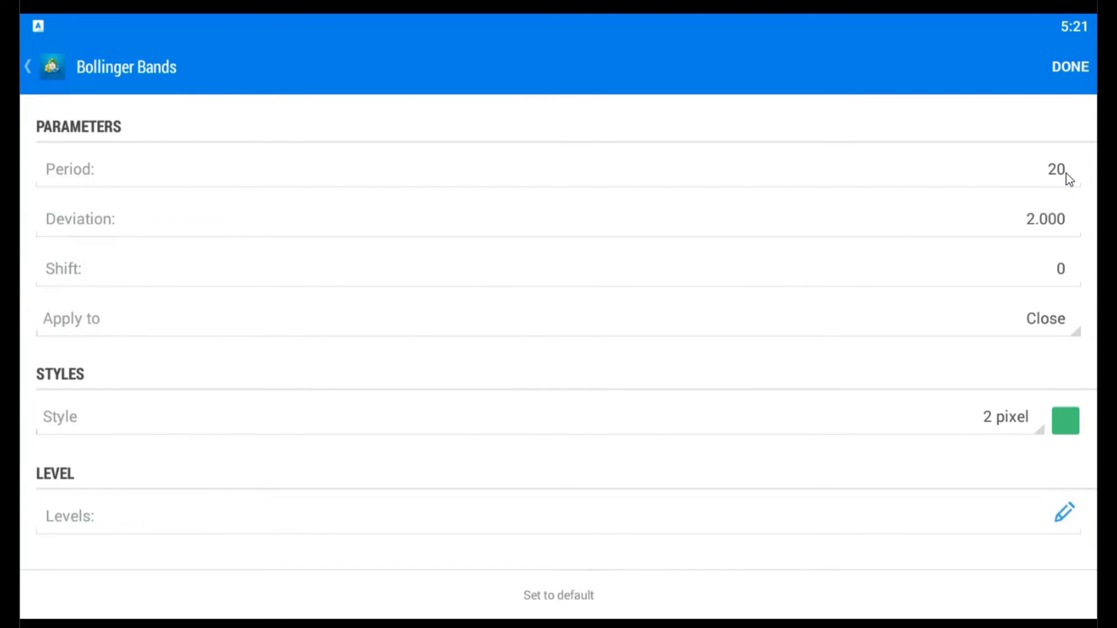
{"action": "double_click", "coordinate": [1056, 169]}
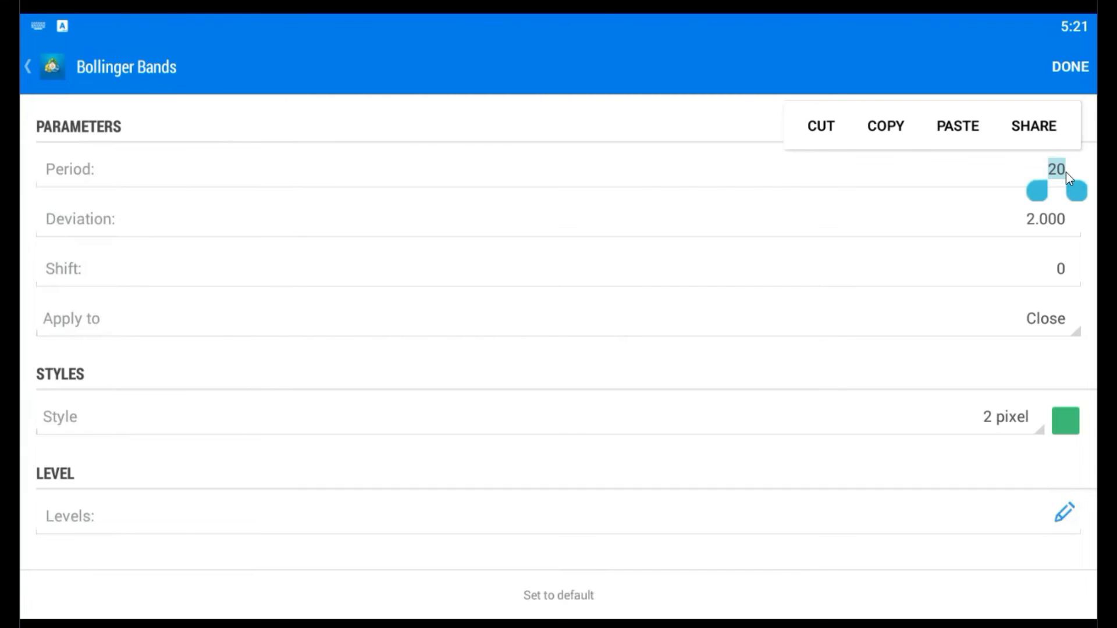
{"action": "type", "text": "34"}
{"action": "left_click", "coordinate": [558, 219]}
{"action": "type", "text": "1"}
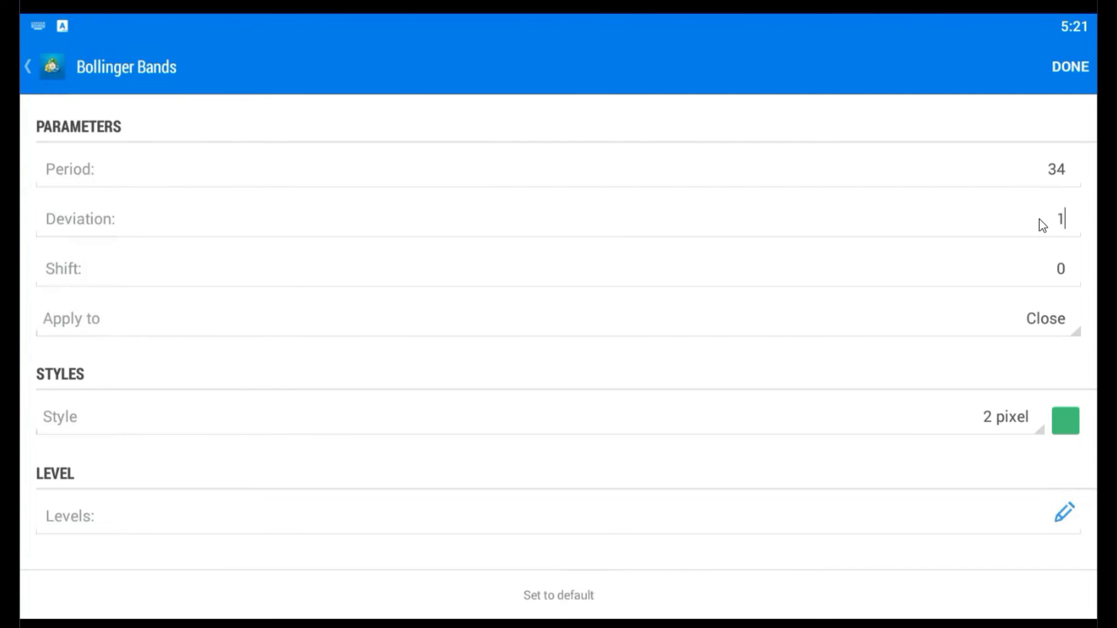
{"action": "type", "text": ".618"}
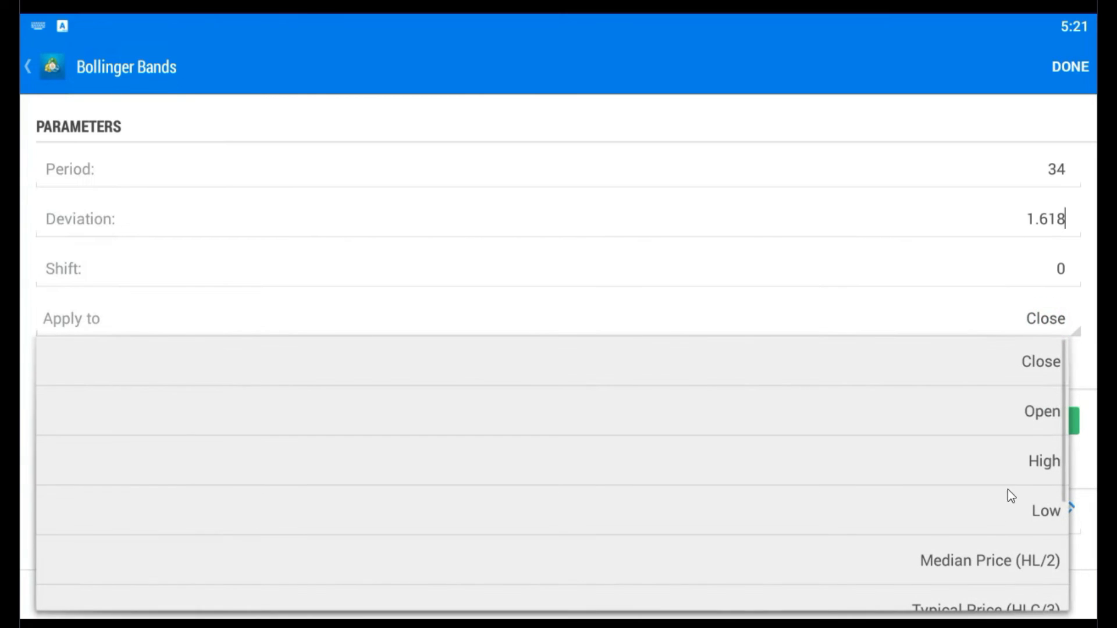
{"action": "scroll", "scroll_direction": "down", "scroll_amount": 3}
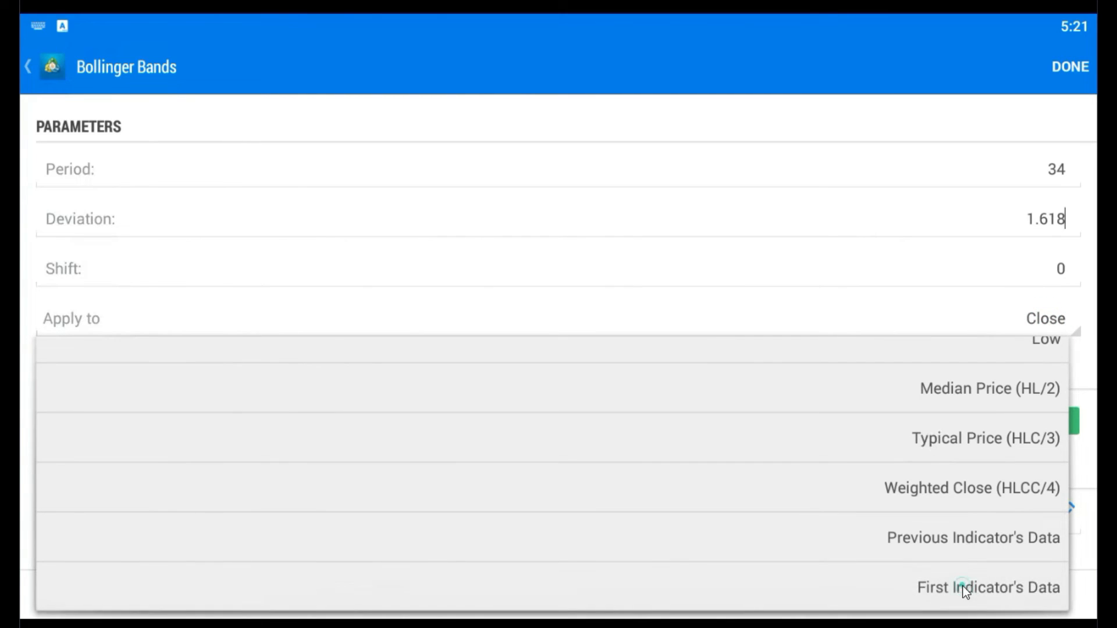
{"action": "left_click", "coordinate": [987, 587]}
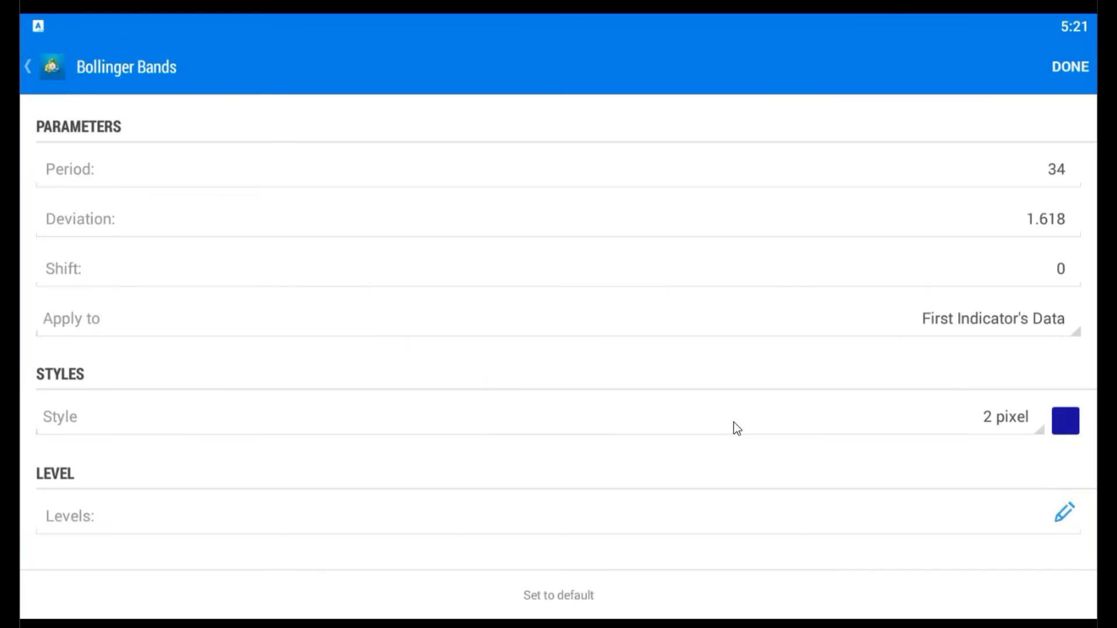
{"action": "left_click", "coordinate": [1069, 67]}
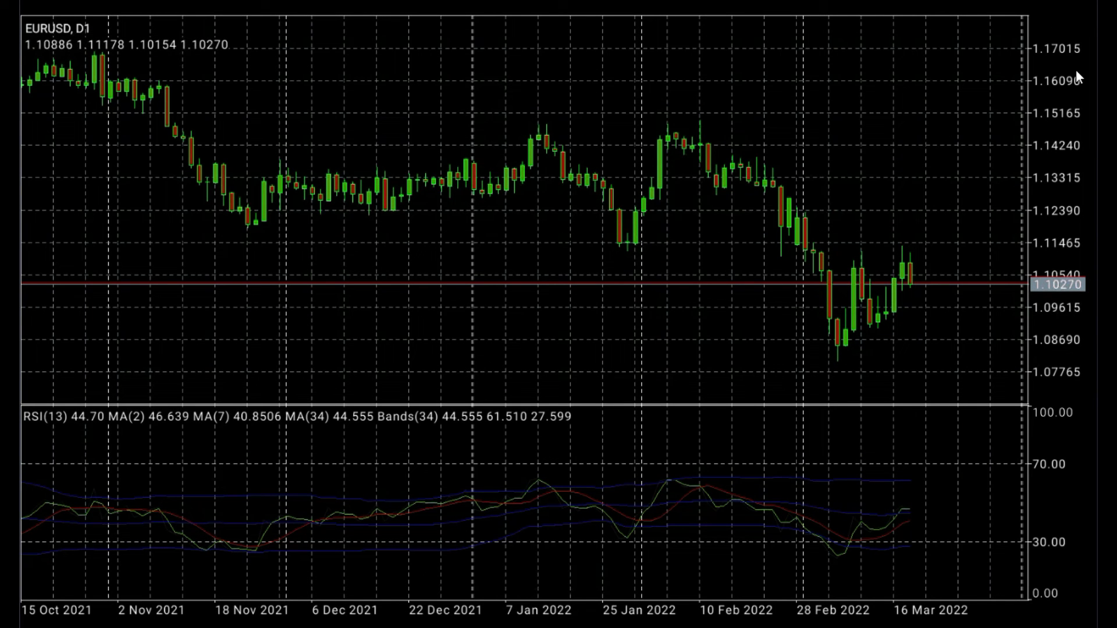